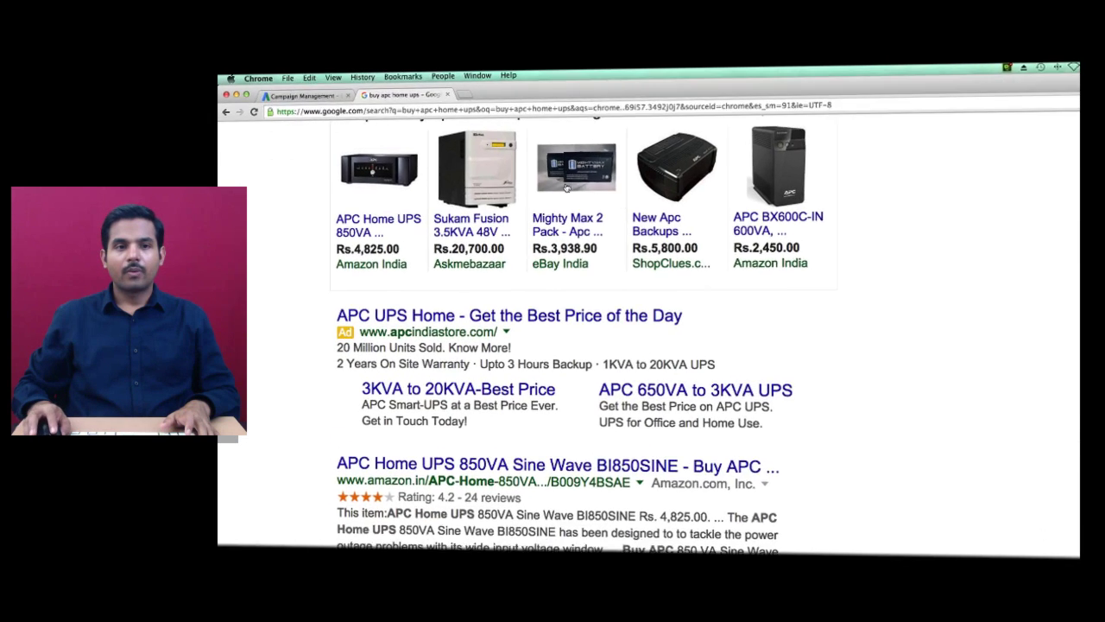
# From AdWords Tools > Conversions, start a new conversion action with Website as the source
pyautogui.click(311, 94)
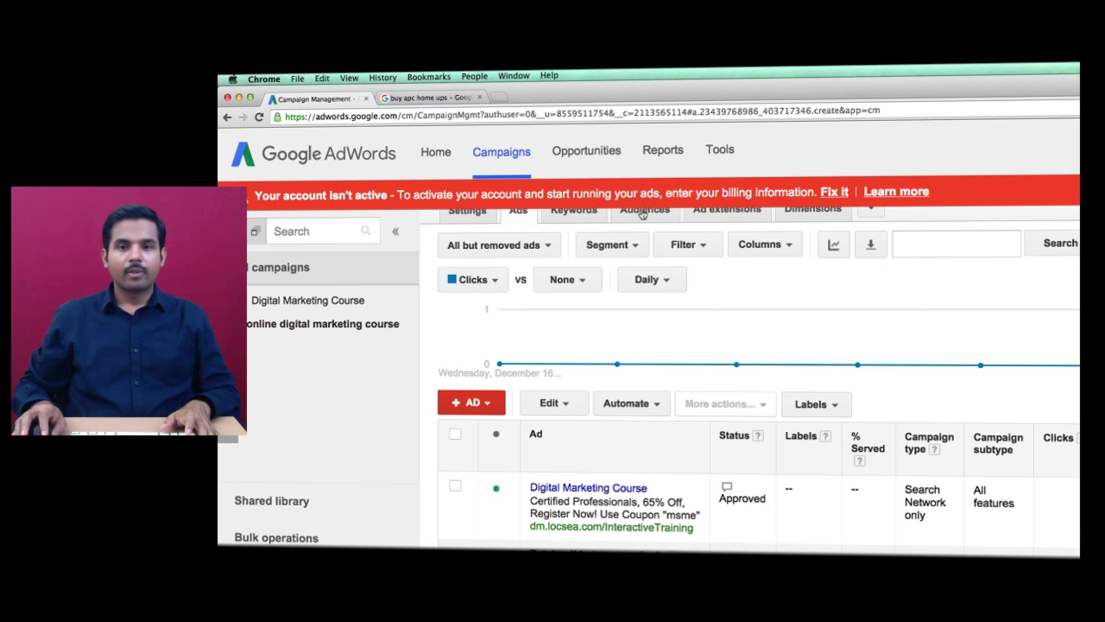
pyautogui.click(720, 149)
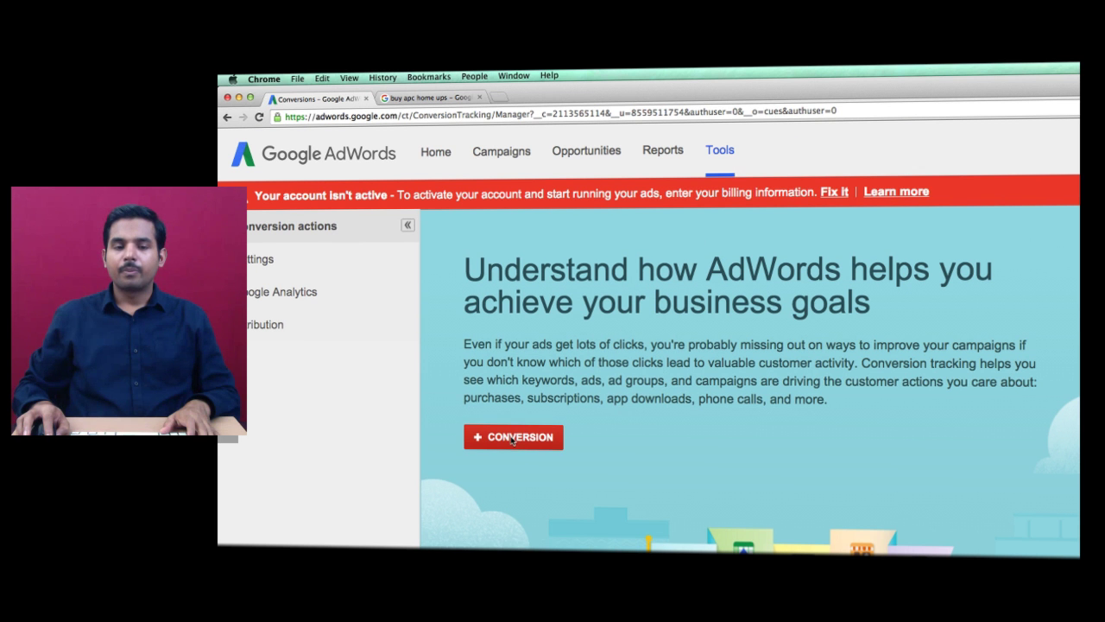
pyautogui.click(512, 437)
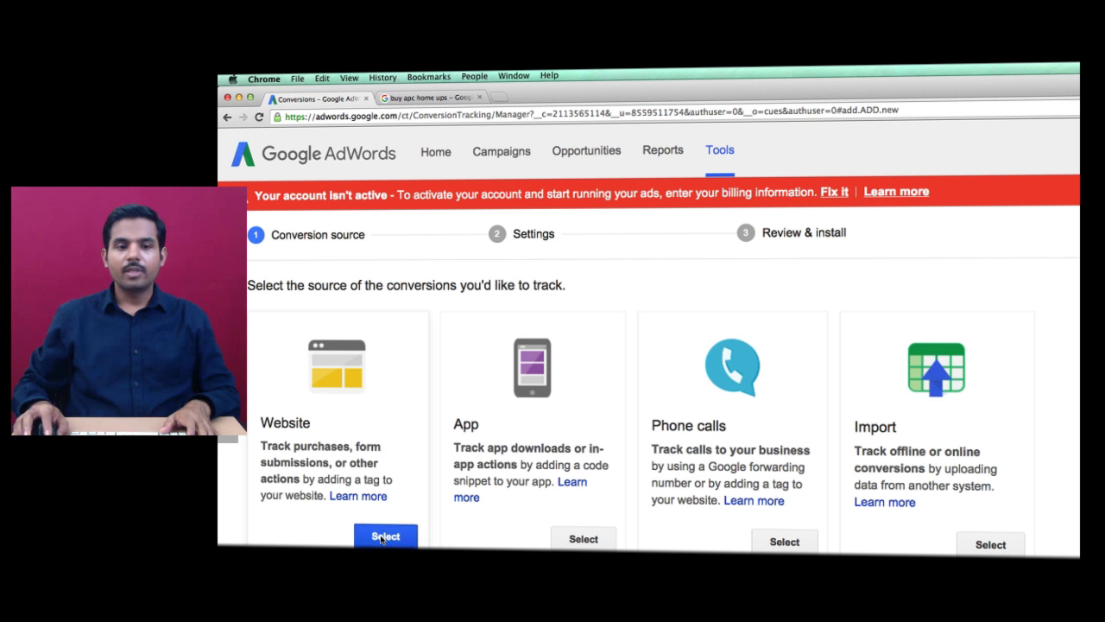
pyautogui.click(386, 537)
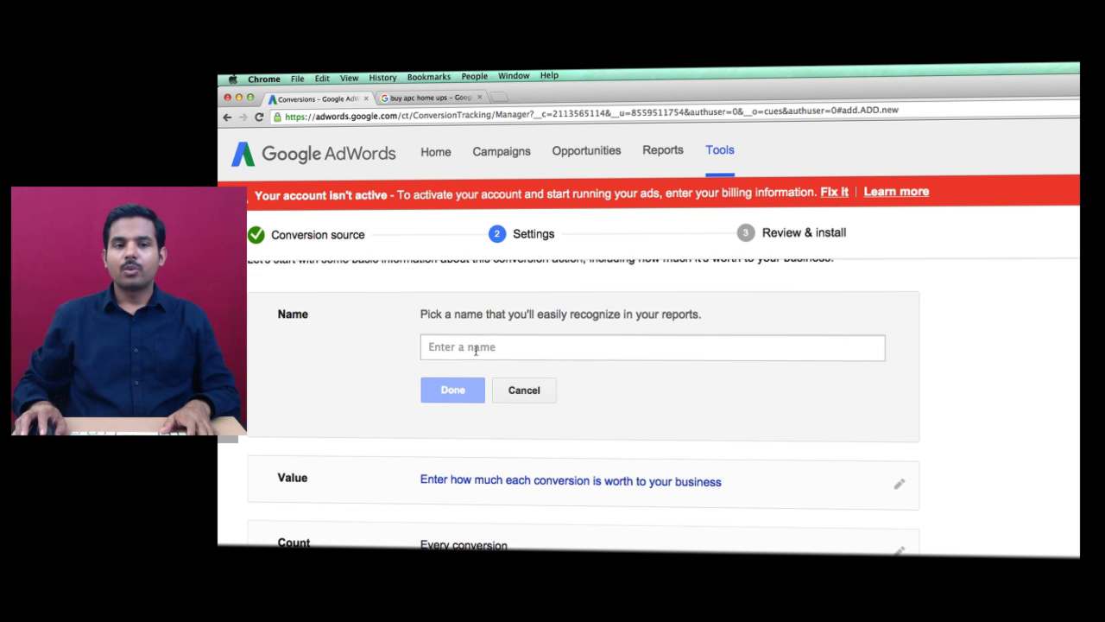
# Name the conversion action 'Signup for Digital Marketing Course' and confirm it
pyautogui.click(652, 347)
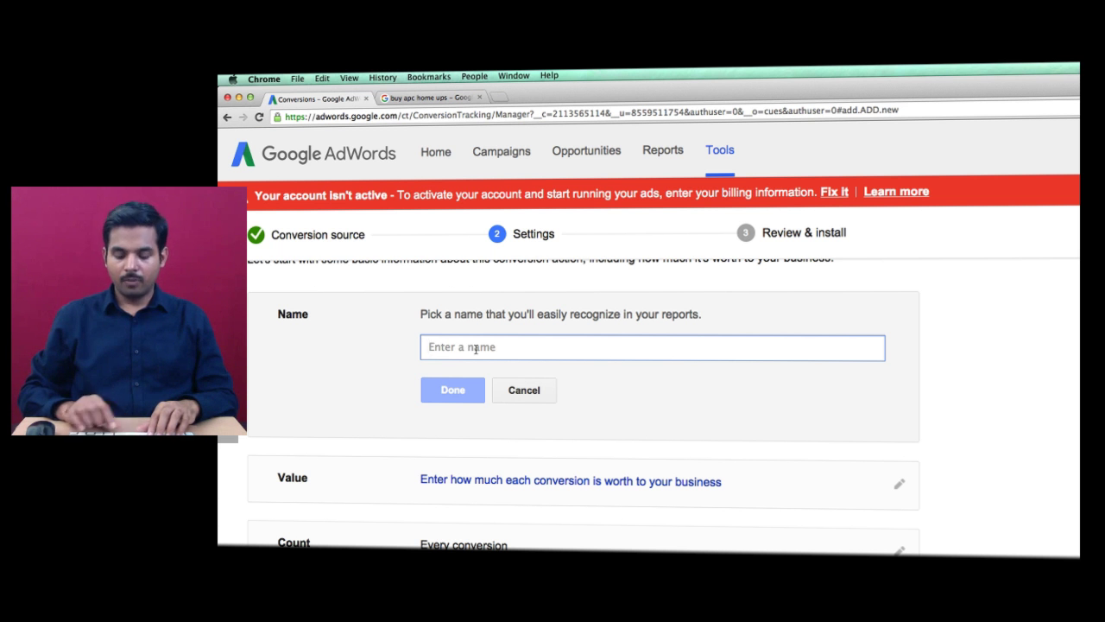
pyautogui.write('Signup')
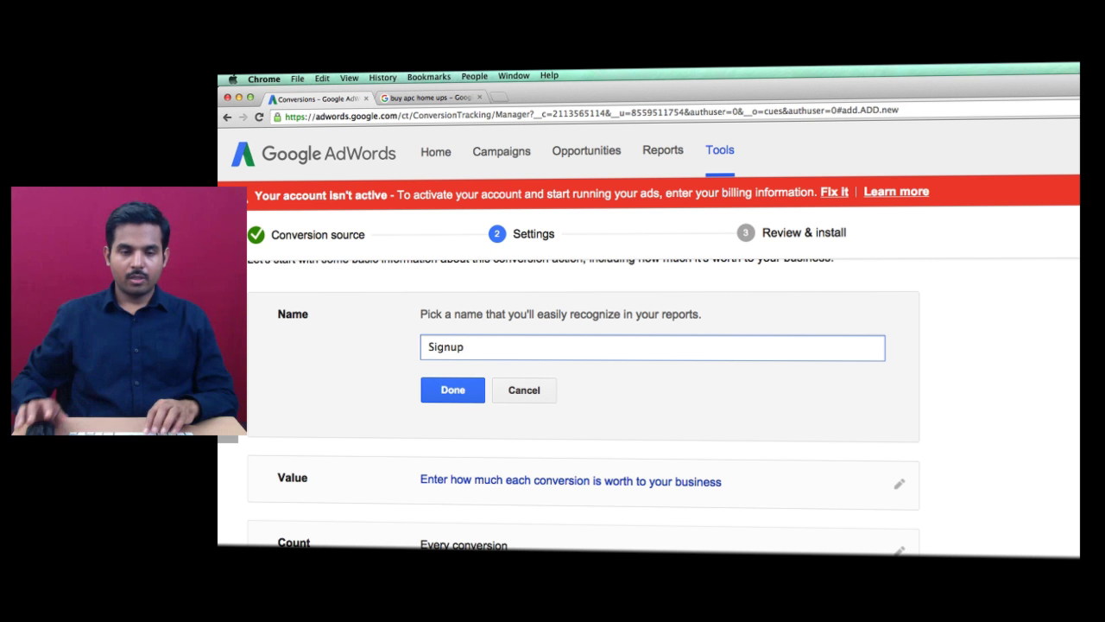
pyautogui.write('for')
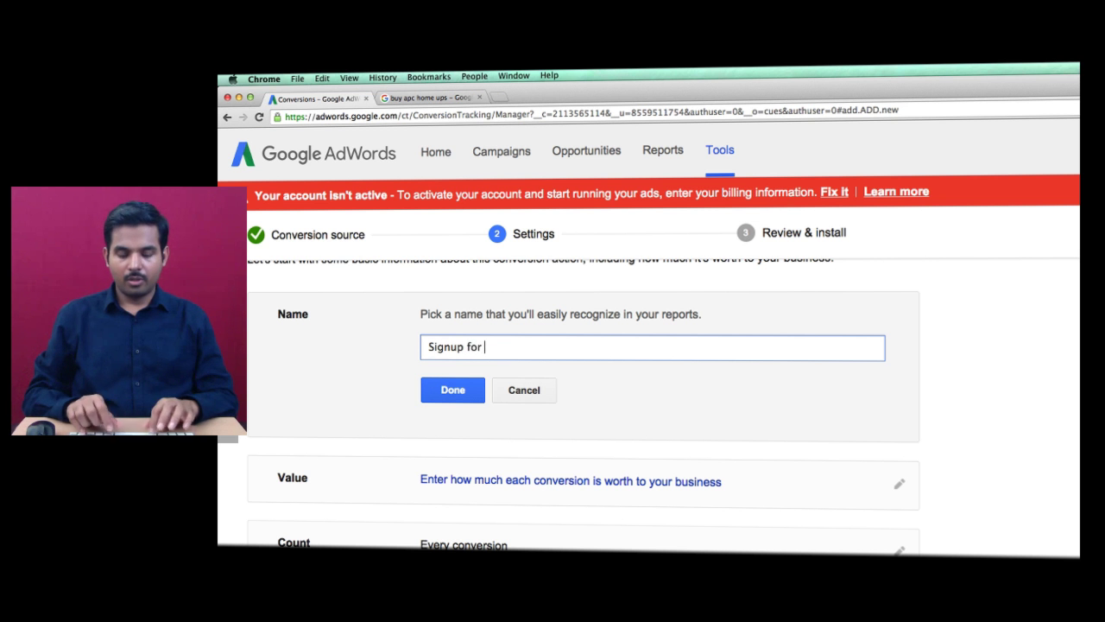
pyautogui.write('D')
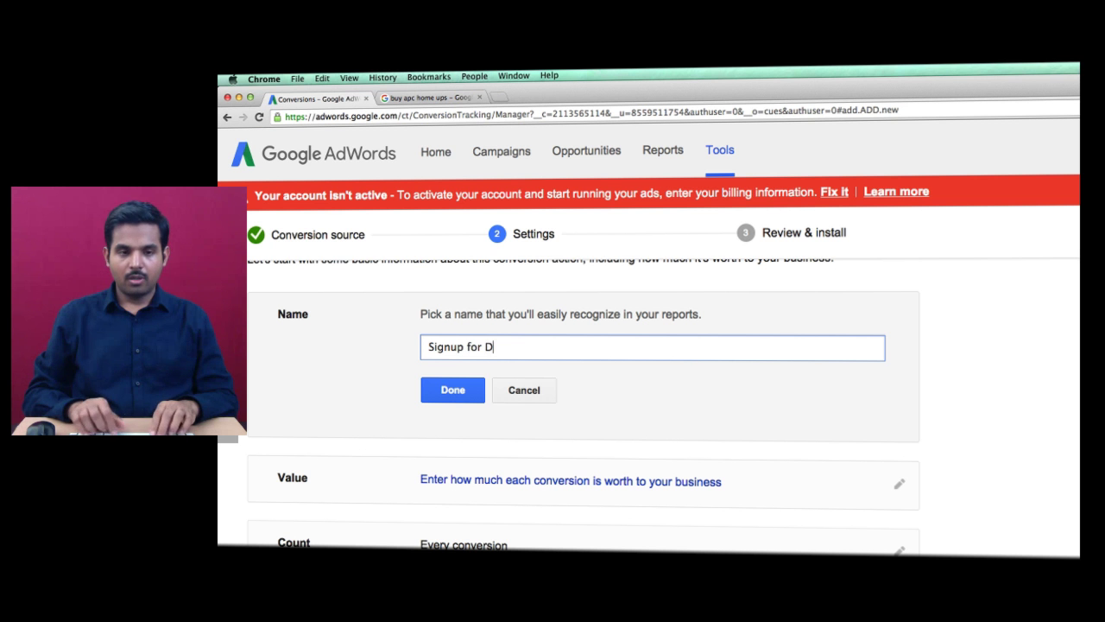
pyautogui.write('igital Market')
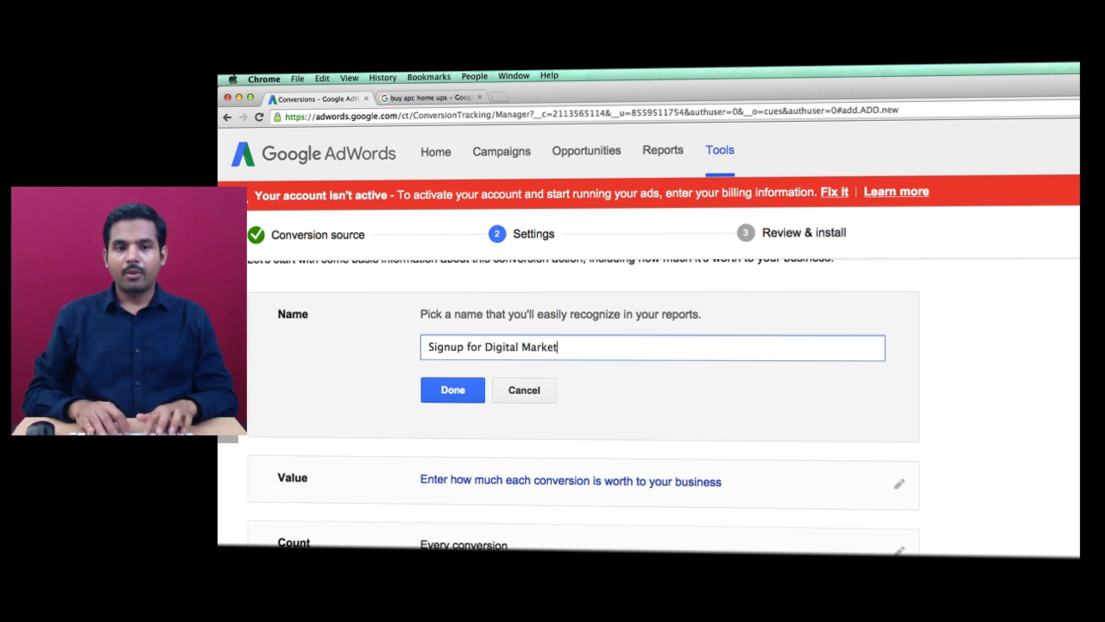
pyautogui.write('ing Course')
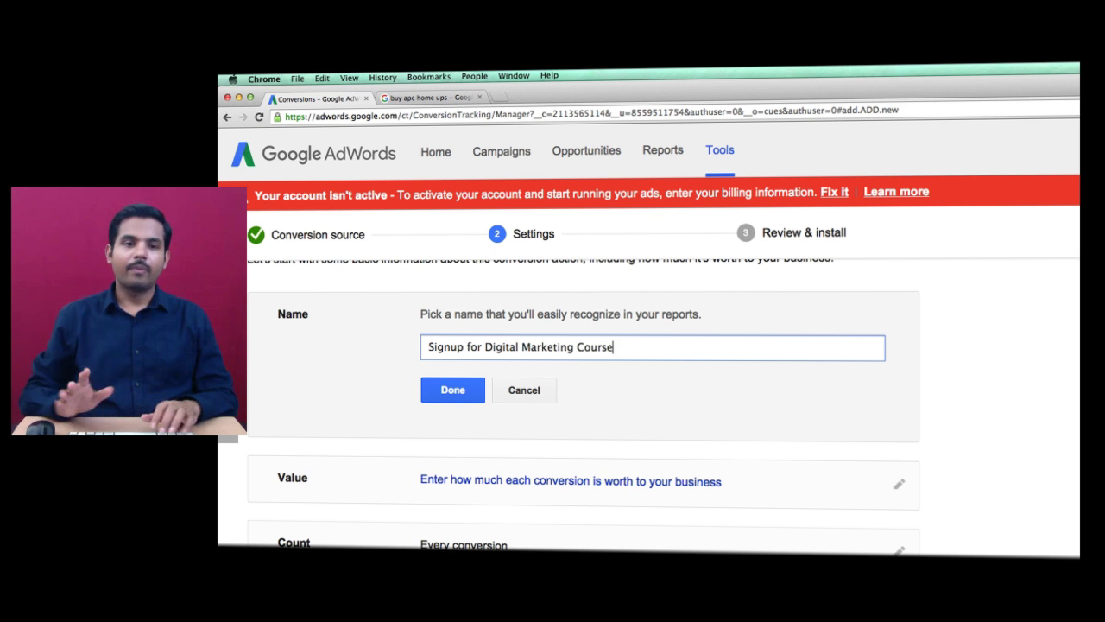
pyautogui.click(452, 390)
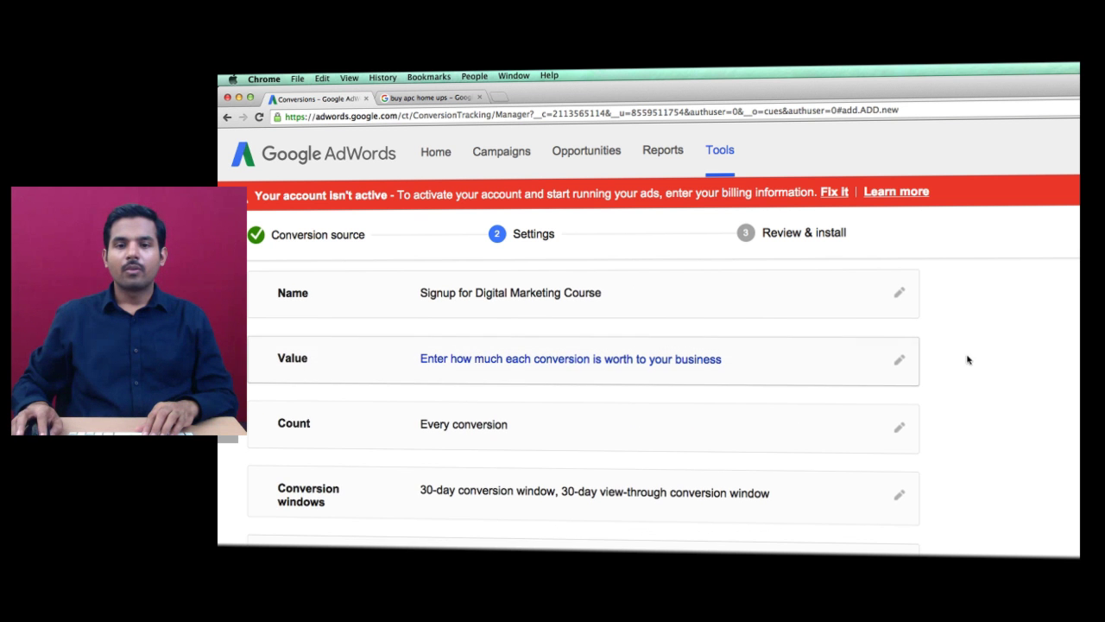
# Give each conversion the same value, in Indian Rupee (INR Rs.), amount 7500
pyautogui.click(899, 359)
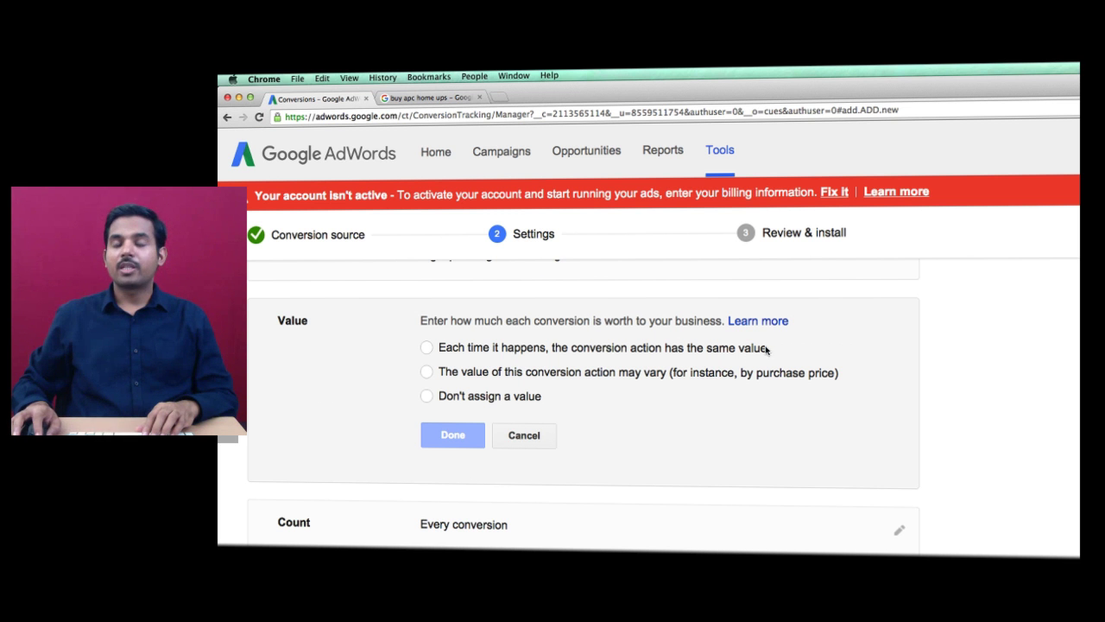
pyautogui.click(426, 347)
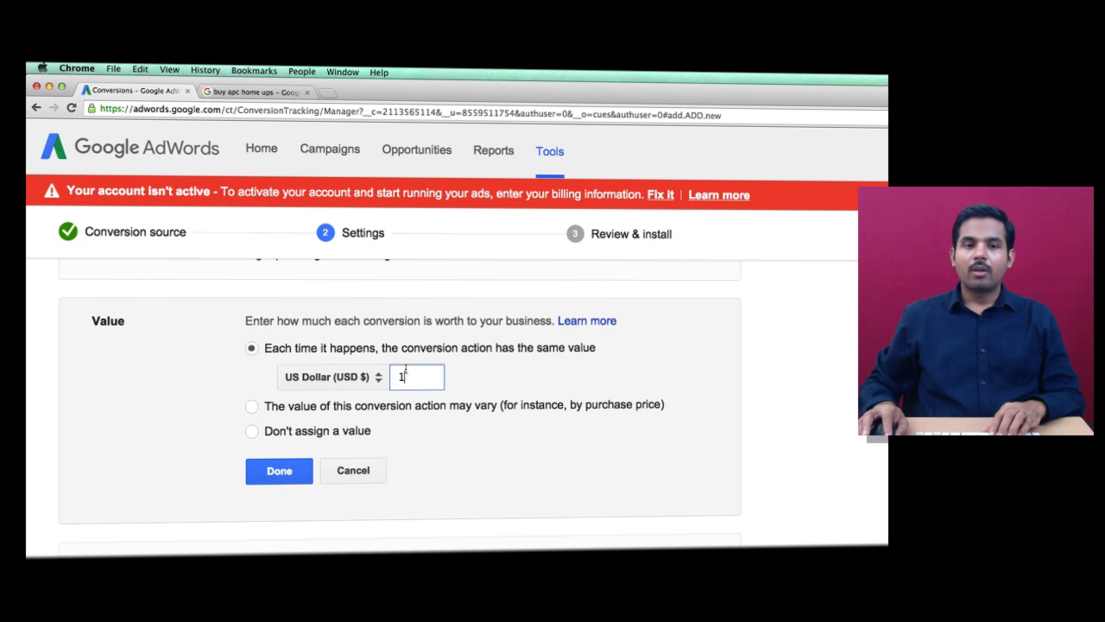
pyautogui.click(330, 376)
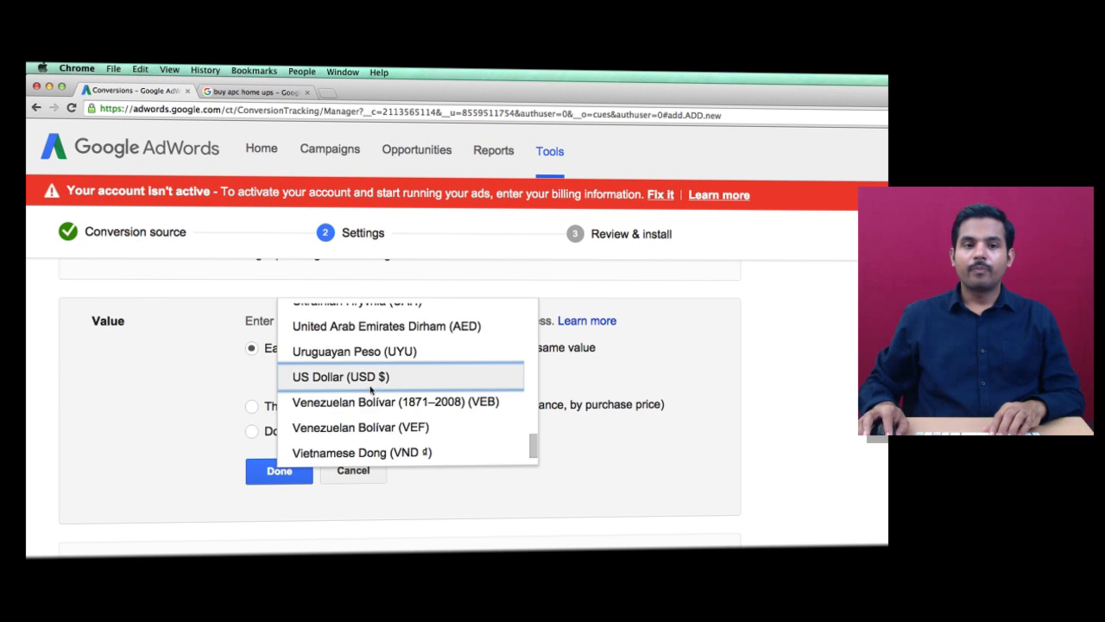
pyautogui.click(332, 376)
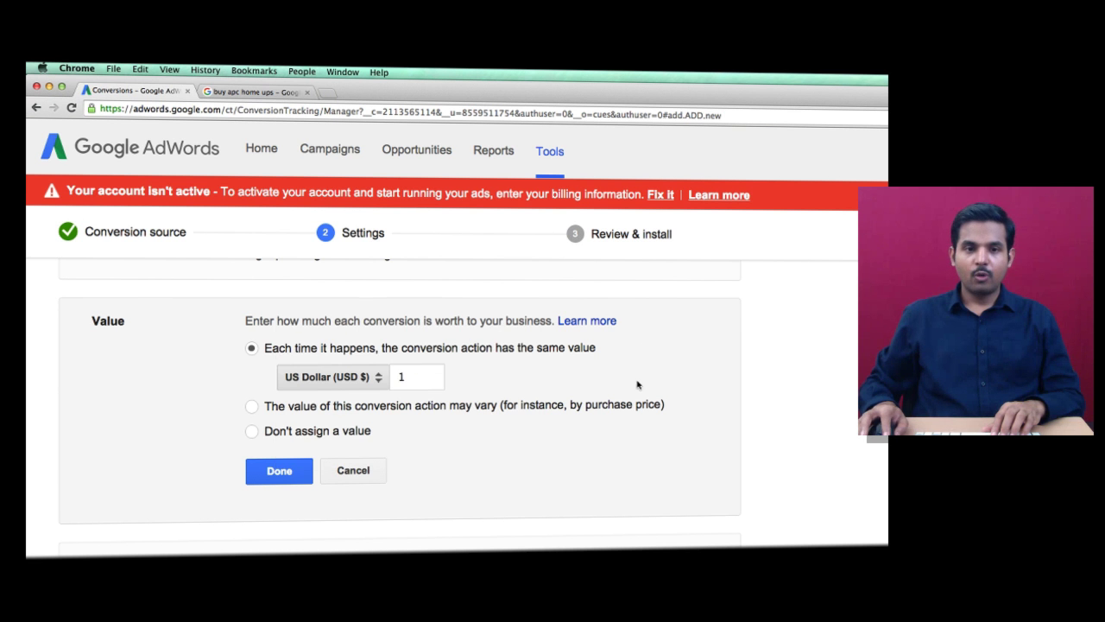
pyautogui.click(331, 377)
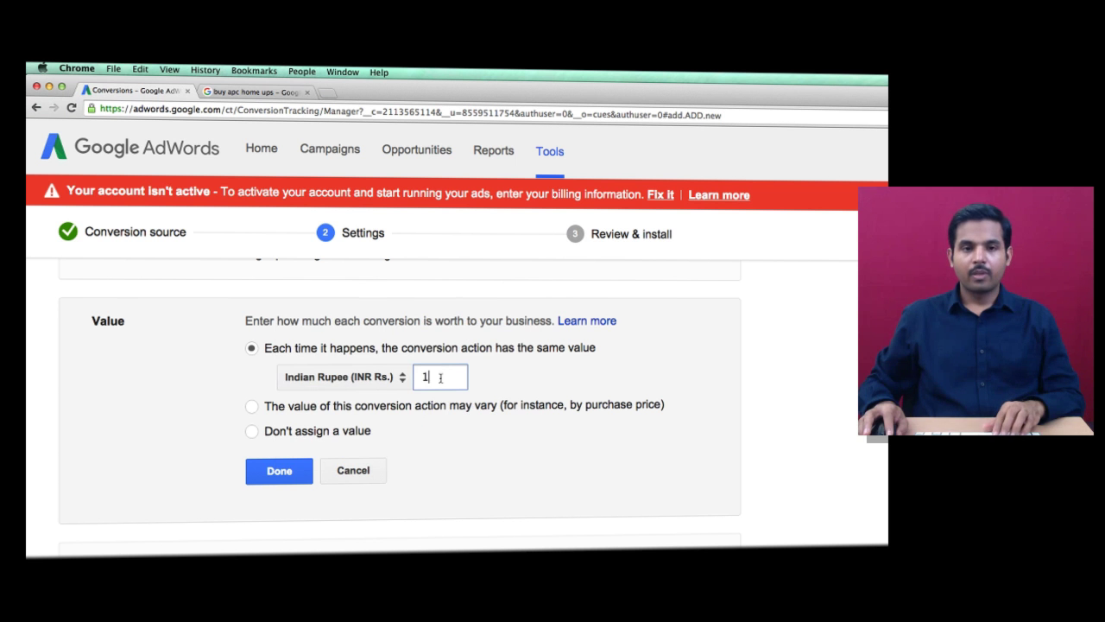
pyautogui.write('7')
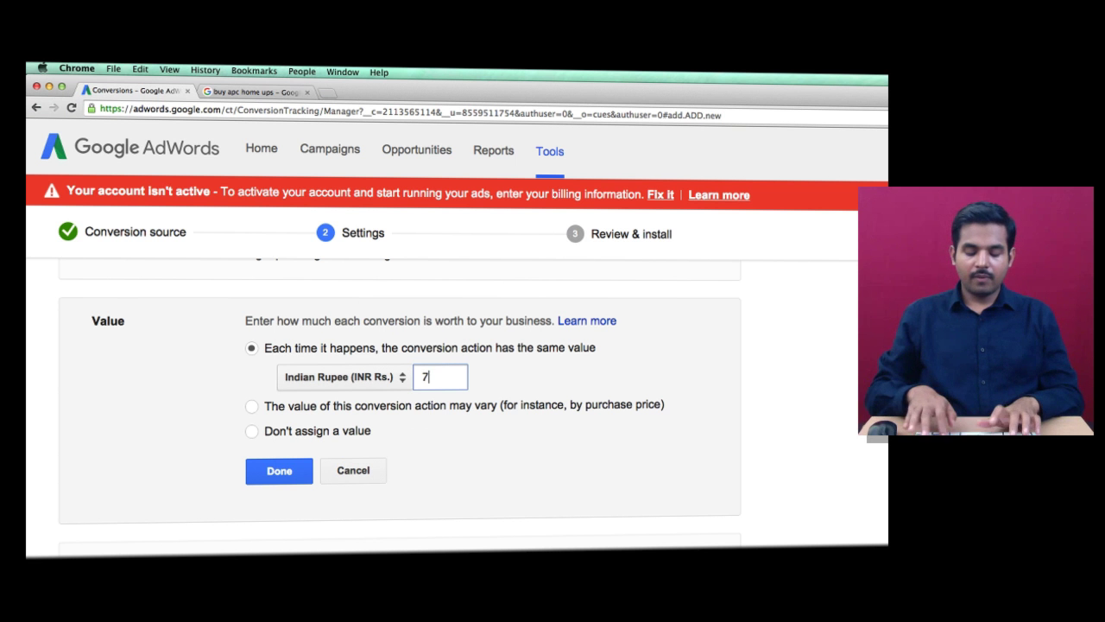
pyautogui.write('500')
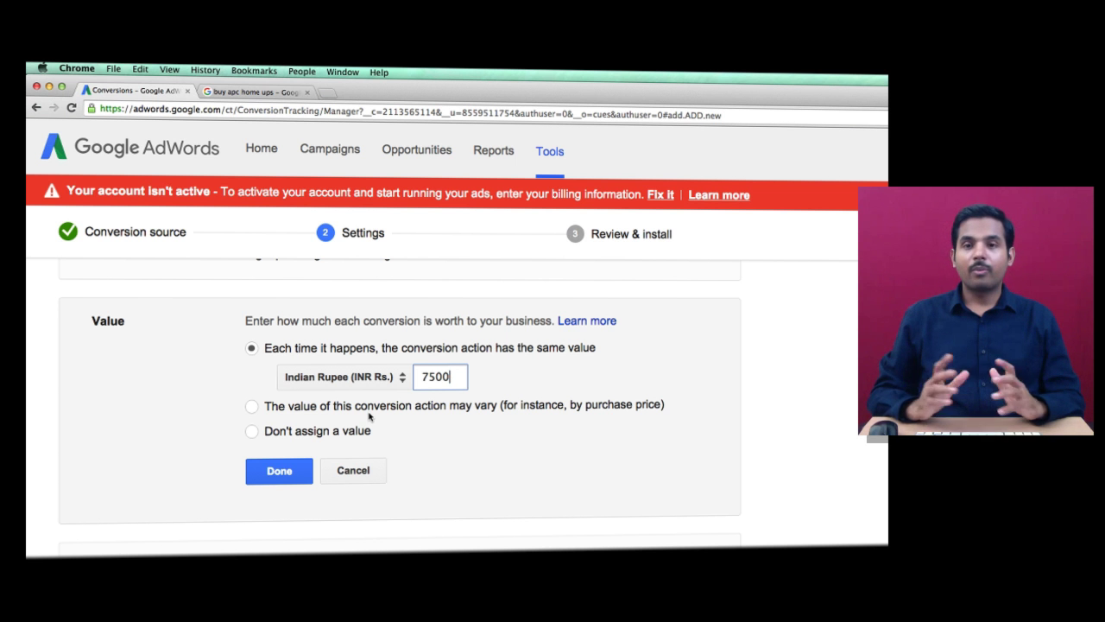
# Compare the other value options, then reselect the same-value option and save Rs.7,500
pyautogui.click(251, 406)
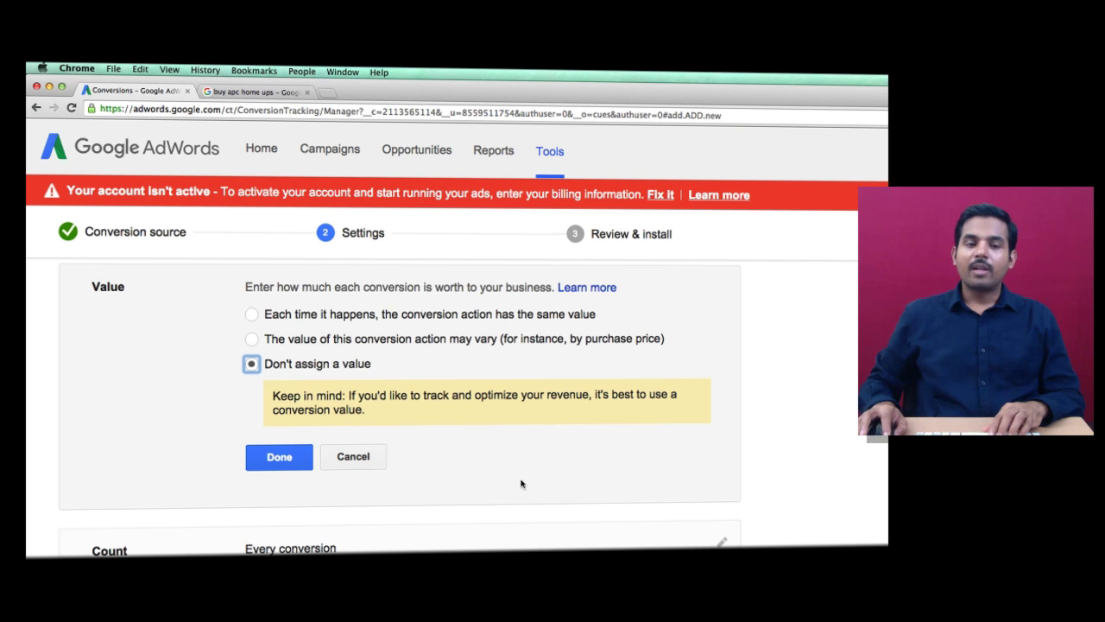
pyautogui.moveTo(514, 446)
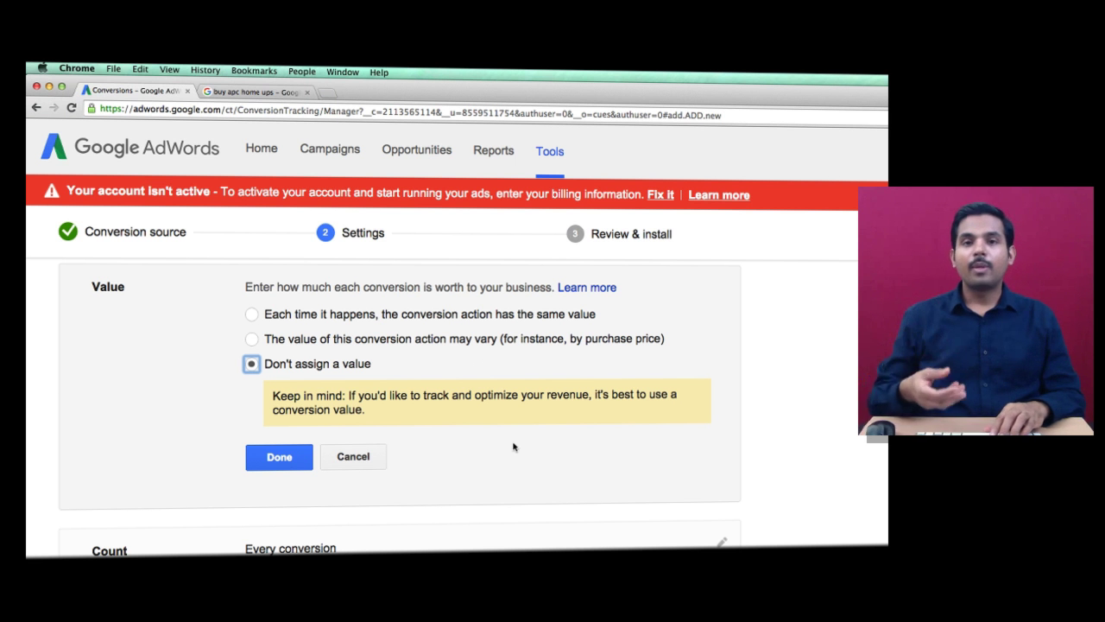
pyautogui.moveTo(427, 451)
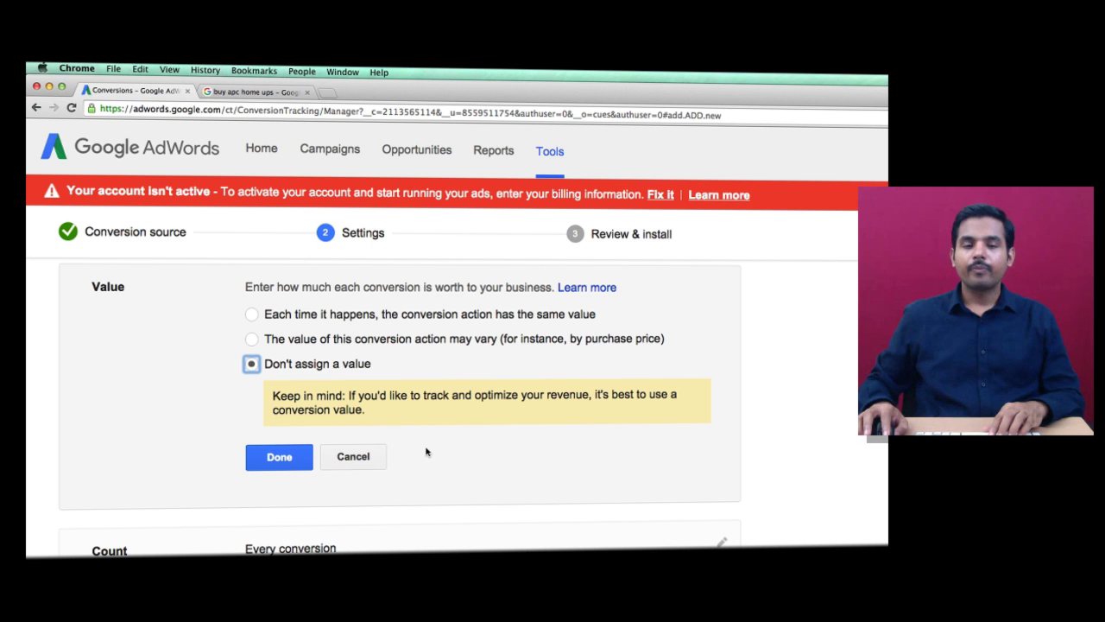
pyautogui.click(251, 313)
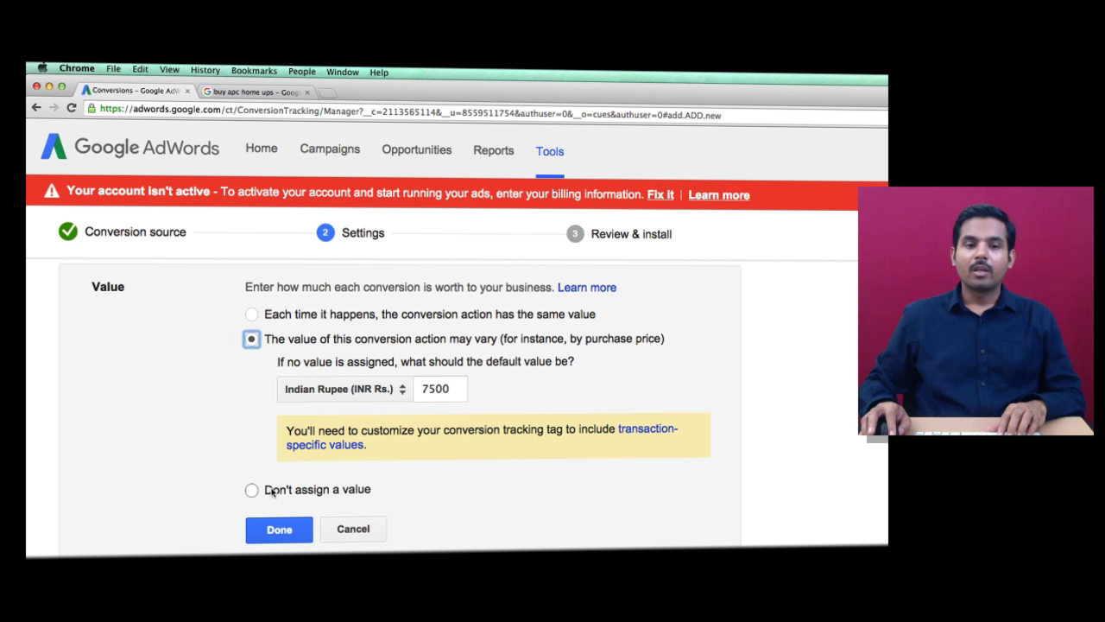
pyautogui.click(251, 490)
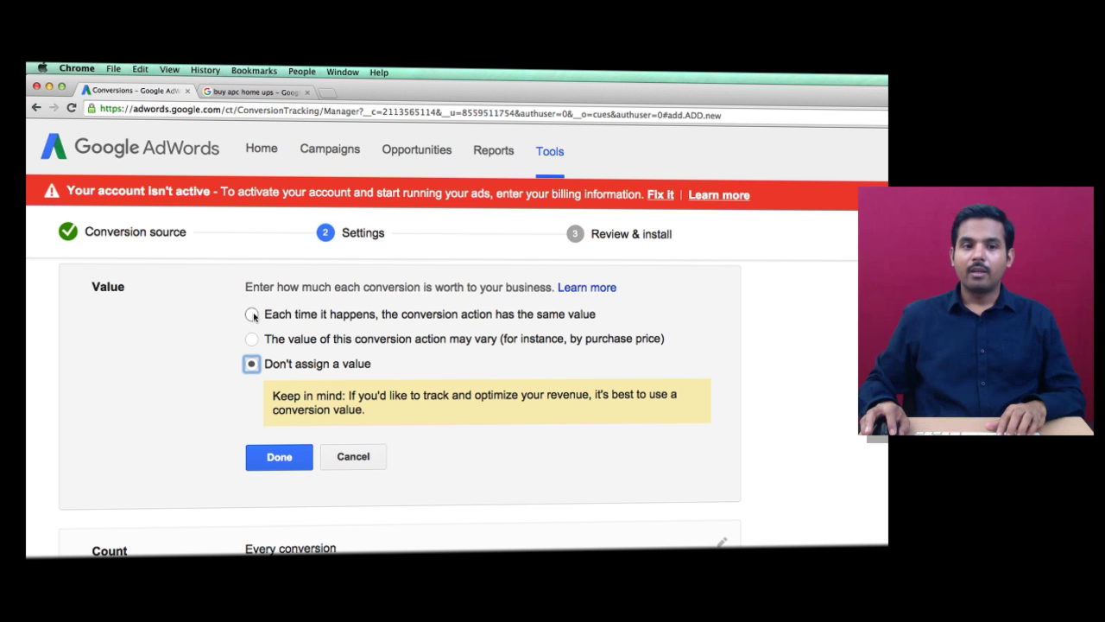
pyautogui.click(251, 314)
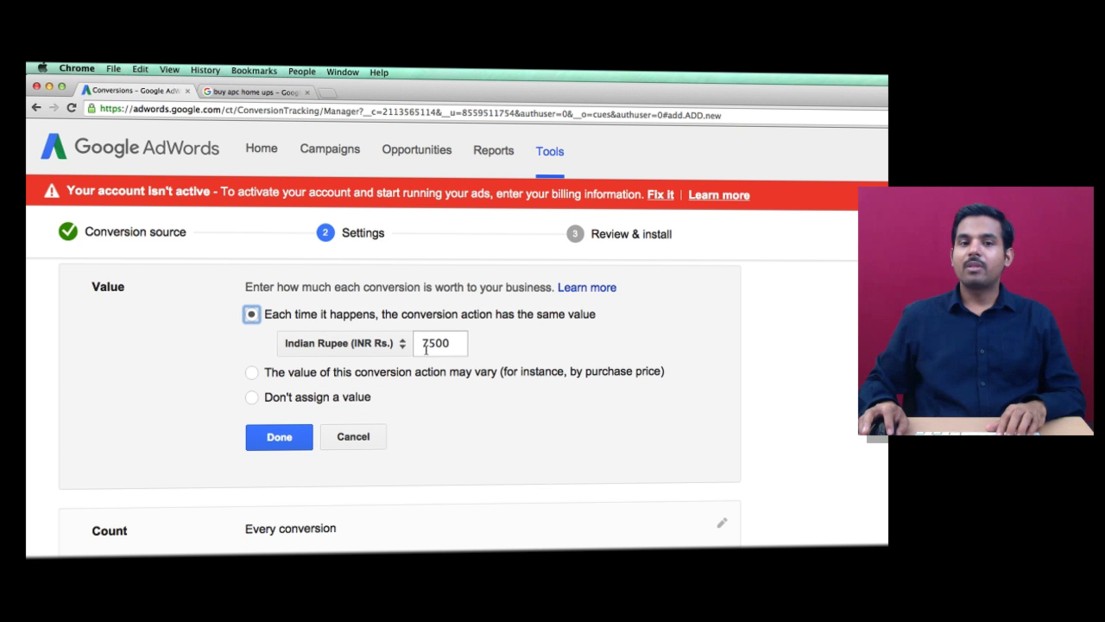
pyautogui.click(278, 437)
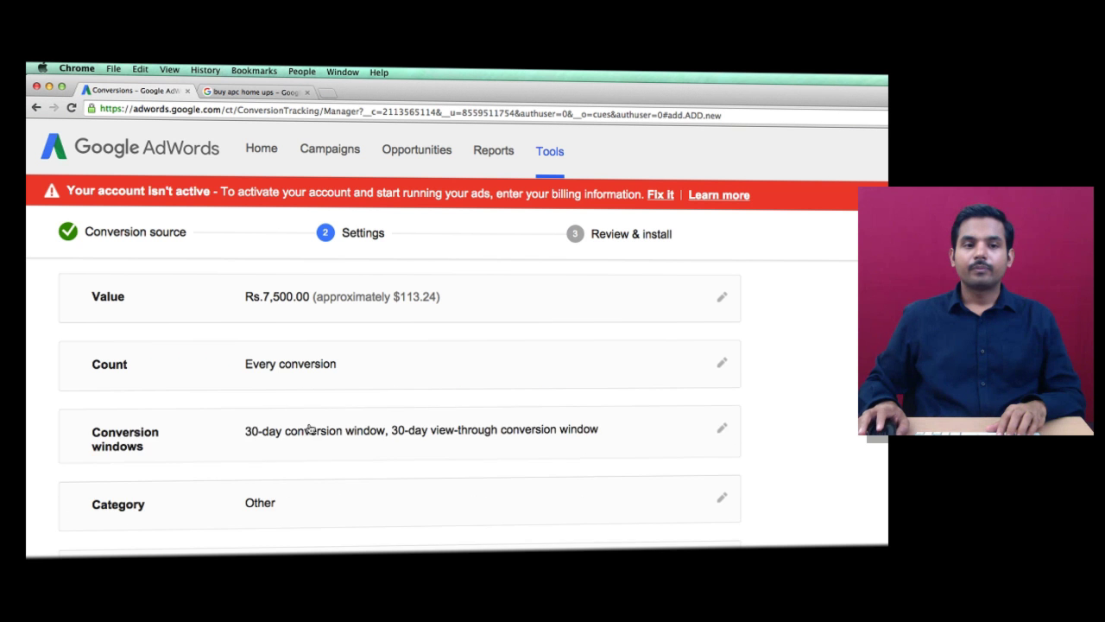
# Set the conversion count to 'Every' and confirm
pyautogui.click(722, 363)
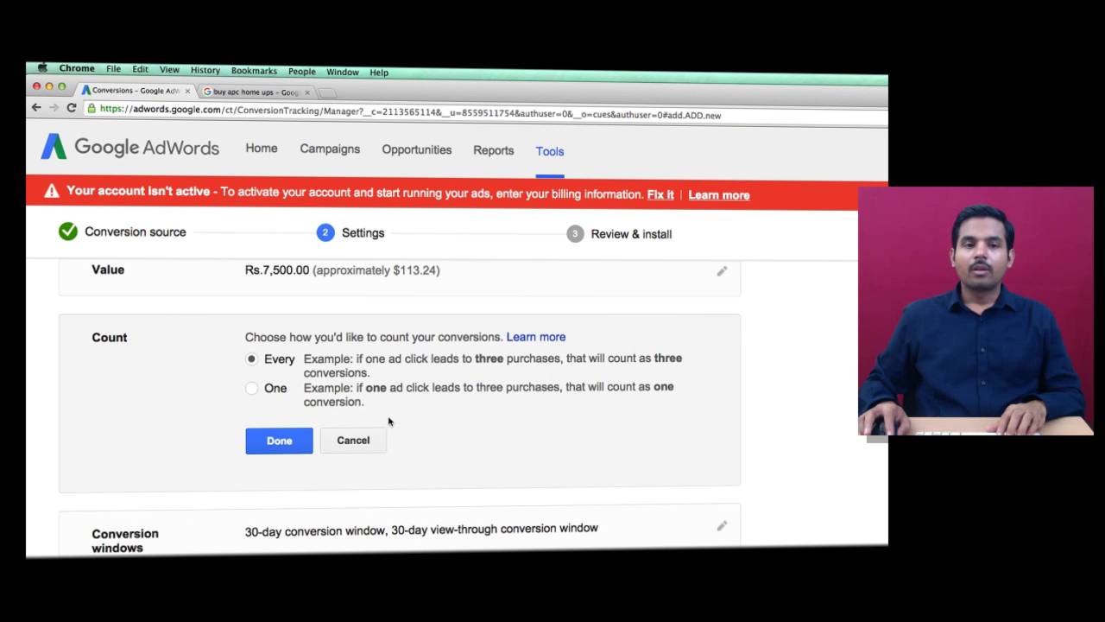
pyautogui.moveTo(466, 341)
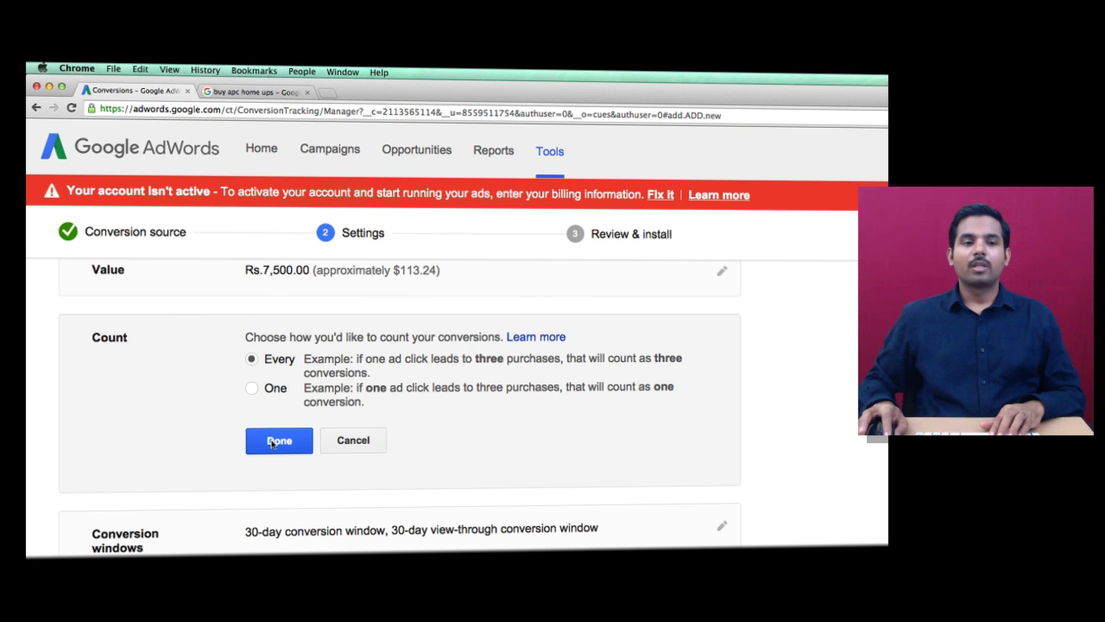
pyautogui.click(278, 440)
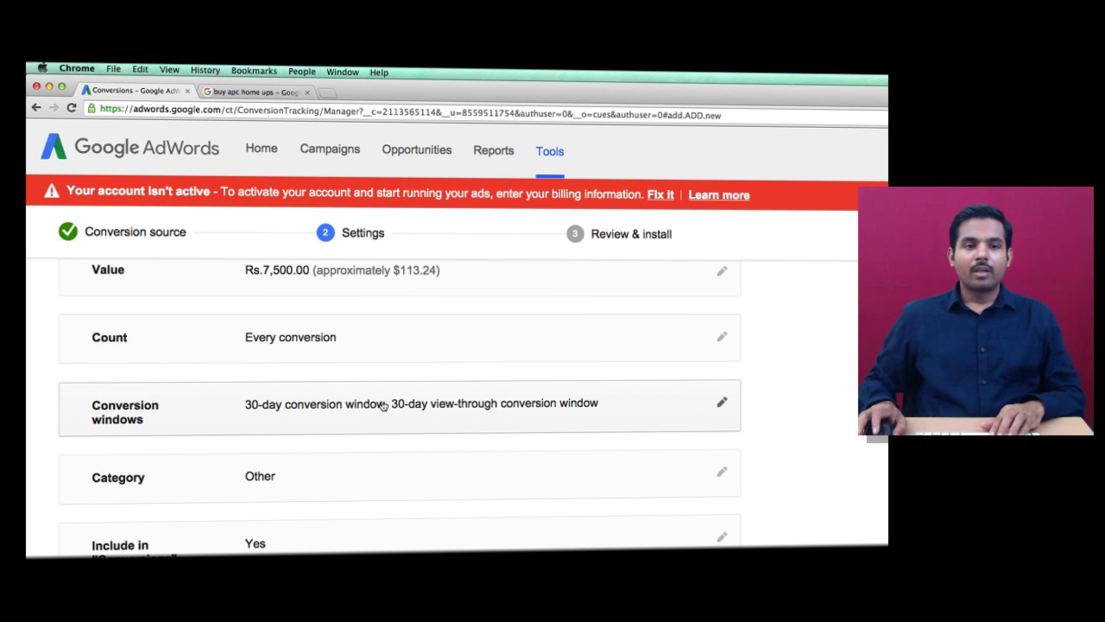
# Edit Conversion windows, keeping both click and view-through windows at 30 days
pyautogui.click(722, 402)
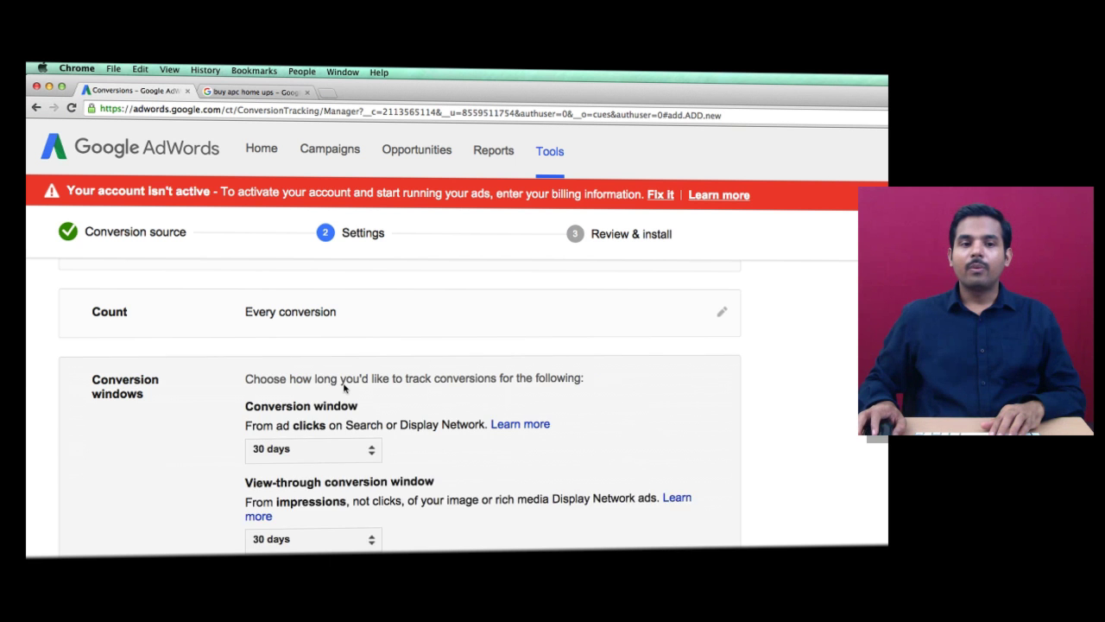
pyautogui.scroll(-3)
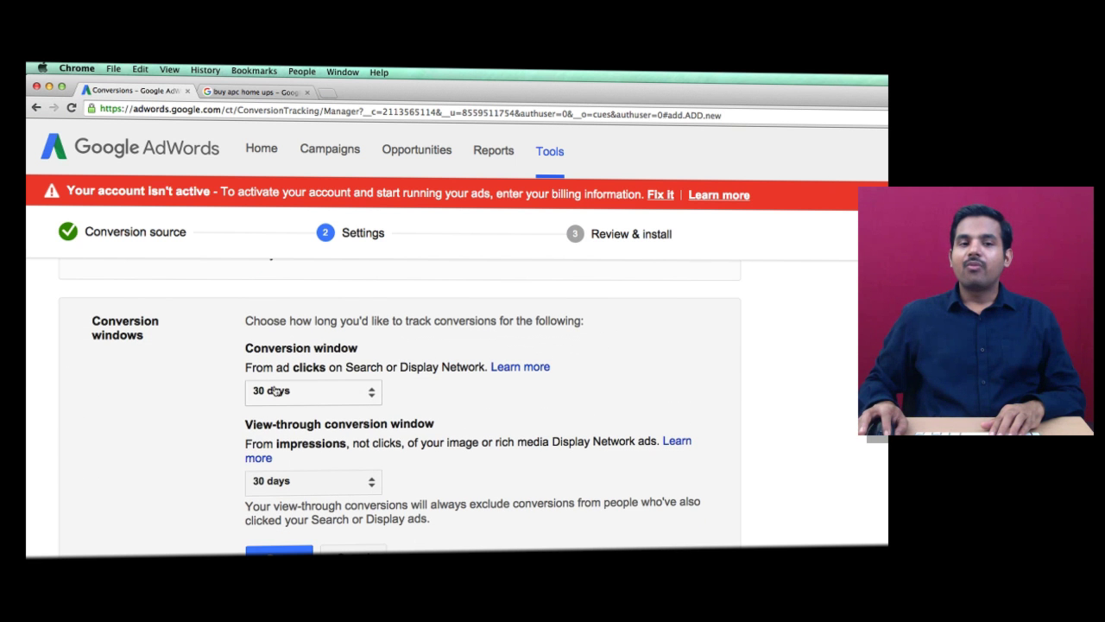
pyautogui.click(314, 391)
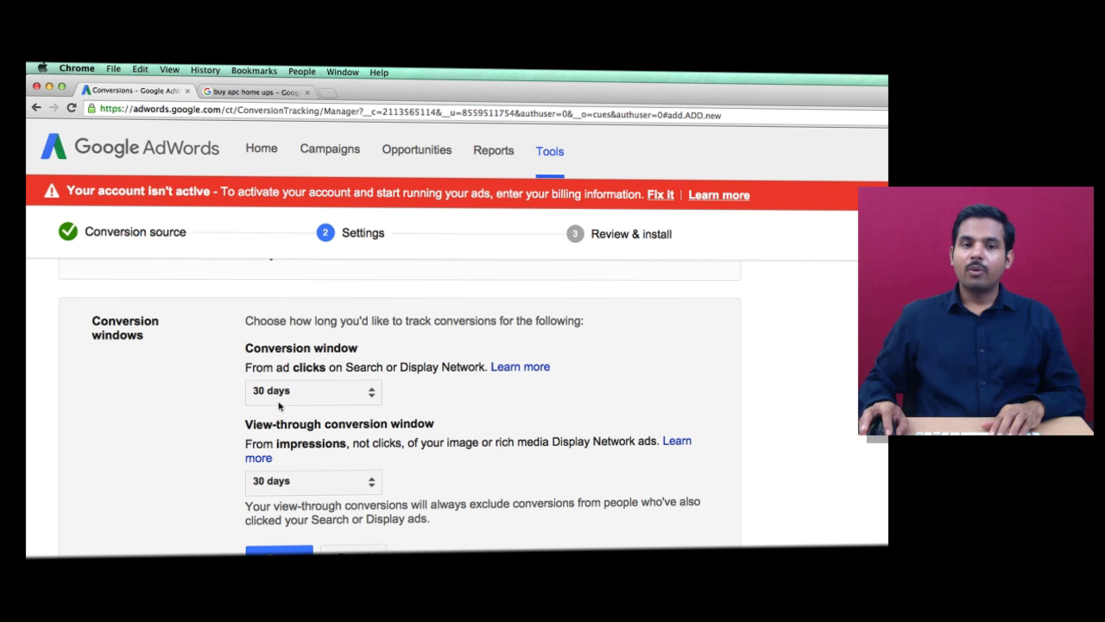
pyautogui.doubleClick(301, 348)
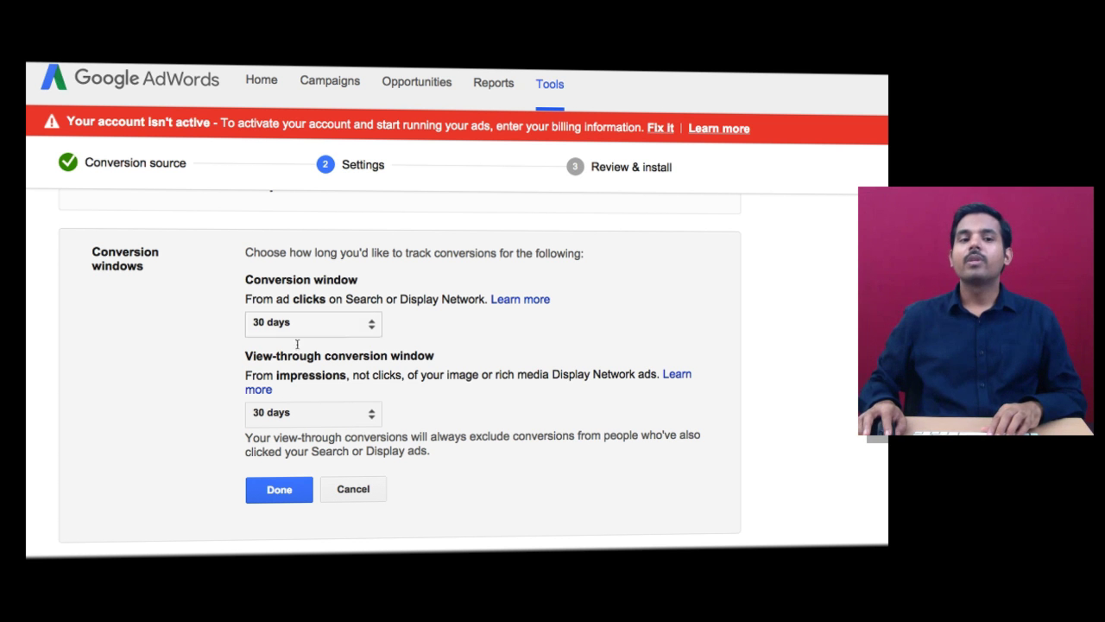
pyautogui.moveTo(356, 337)
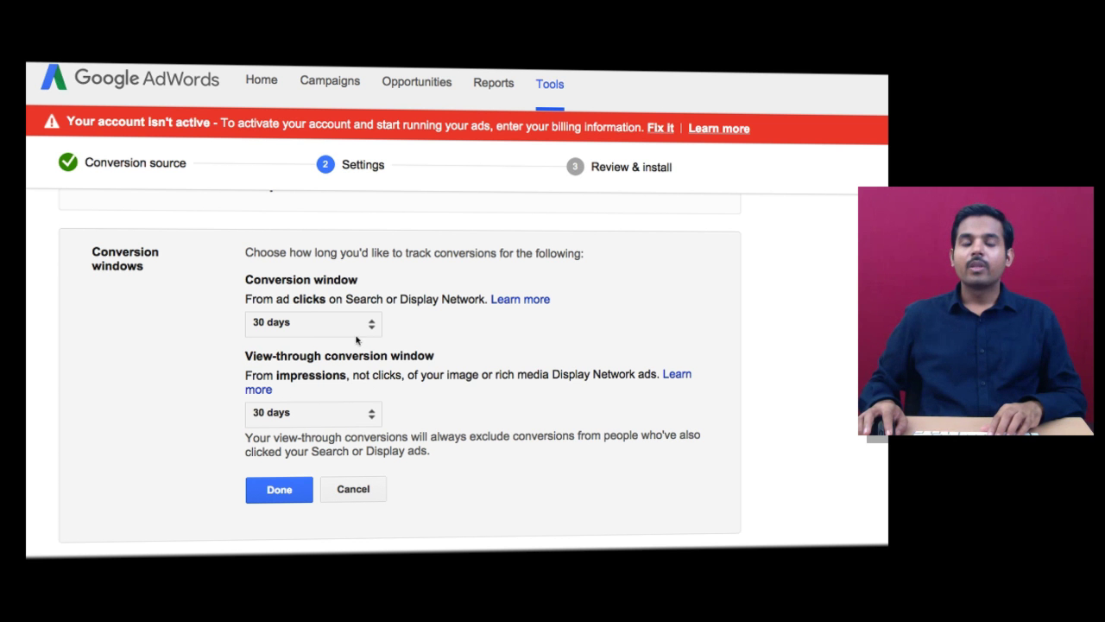
pyautogui.moveTo(349, 352)
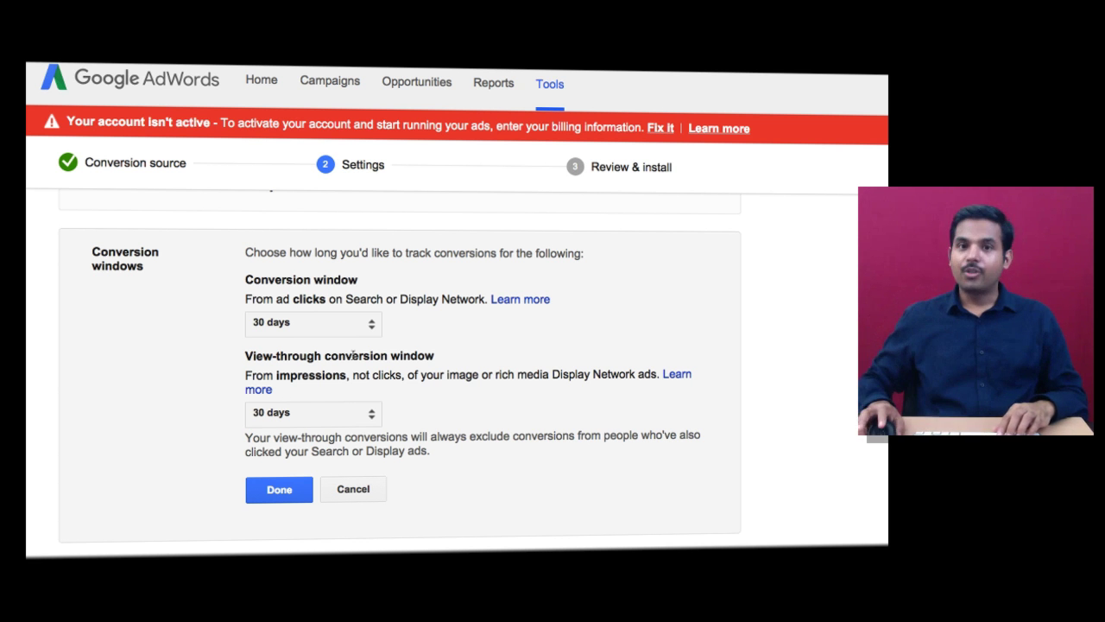
pyautogui.moveTo(245, 355); pyautogui.dragTo(435, 354)
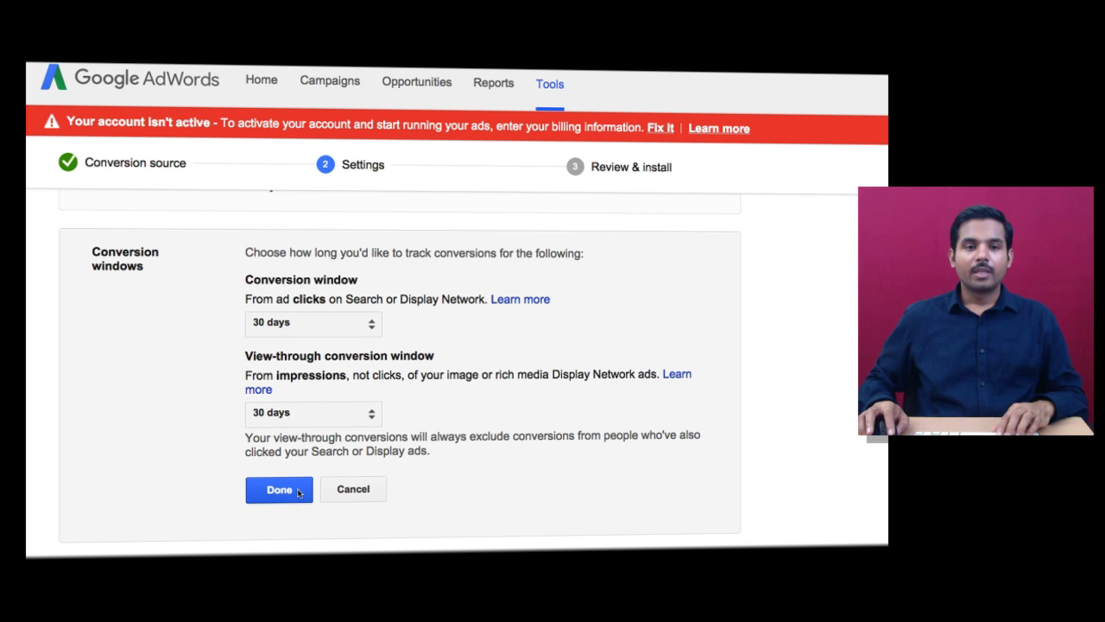
# Confirm the 30-day conversion windows and save the conversion category as Sign-up
pyautogui.click(278, 488)
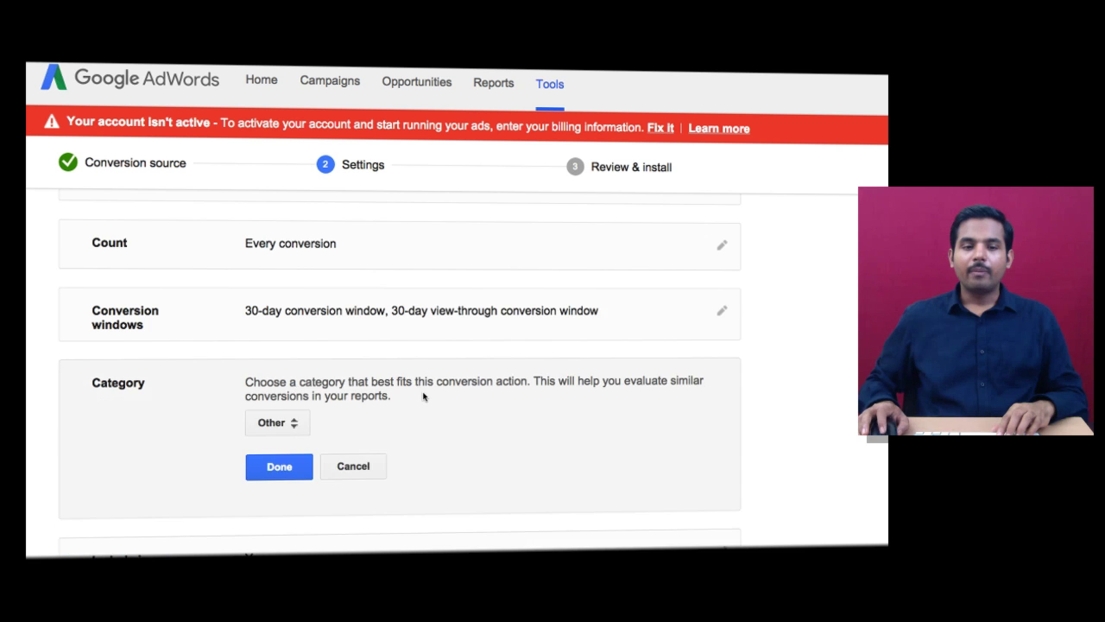
pyautogui.click(276, 423)
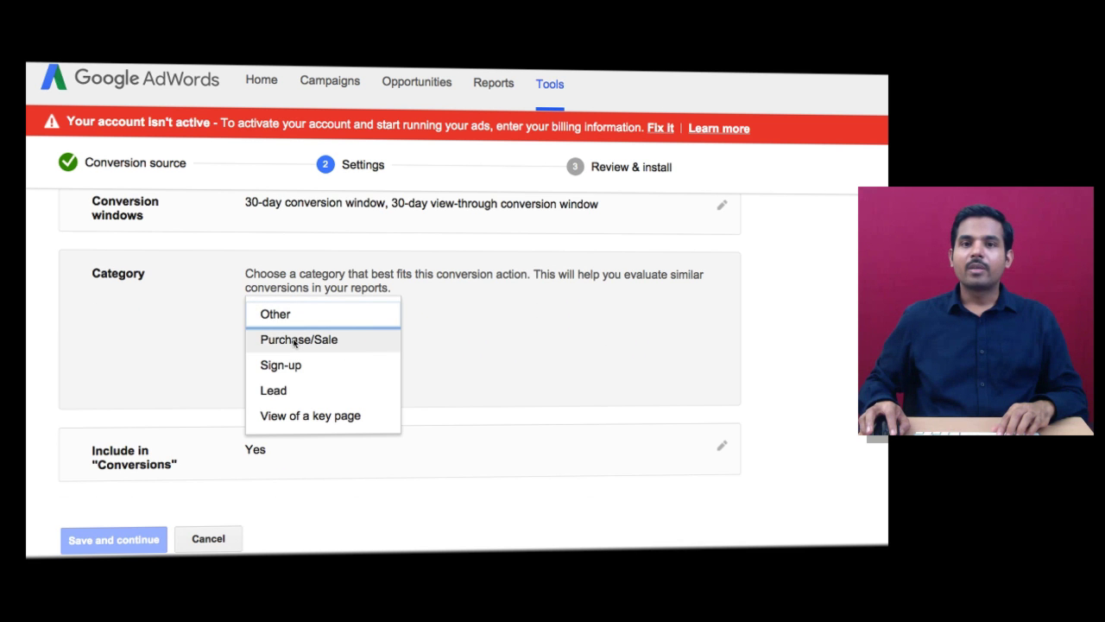
pyautogui.moveTo(324, 425)
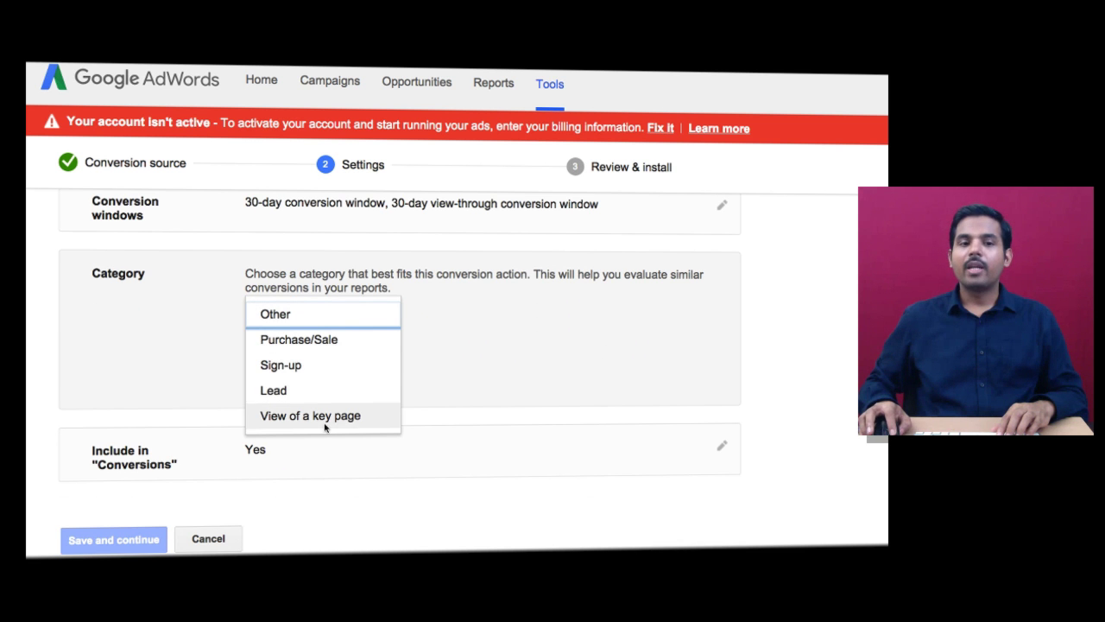
pyautogui.moveTo(326, 415)
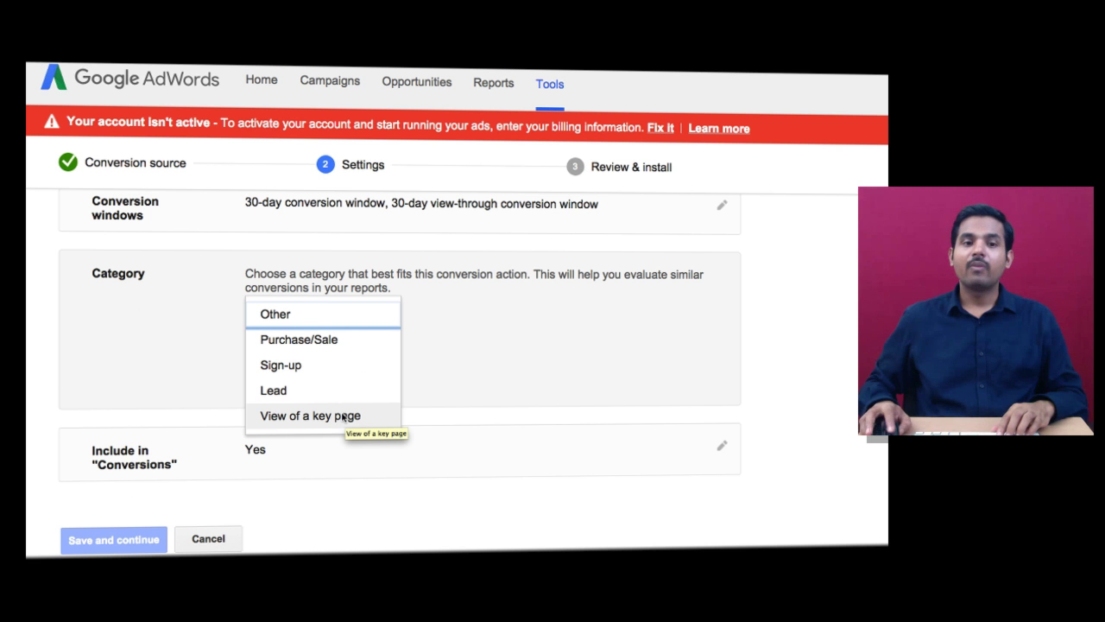
pyautogui.moveTo(342, 416)
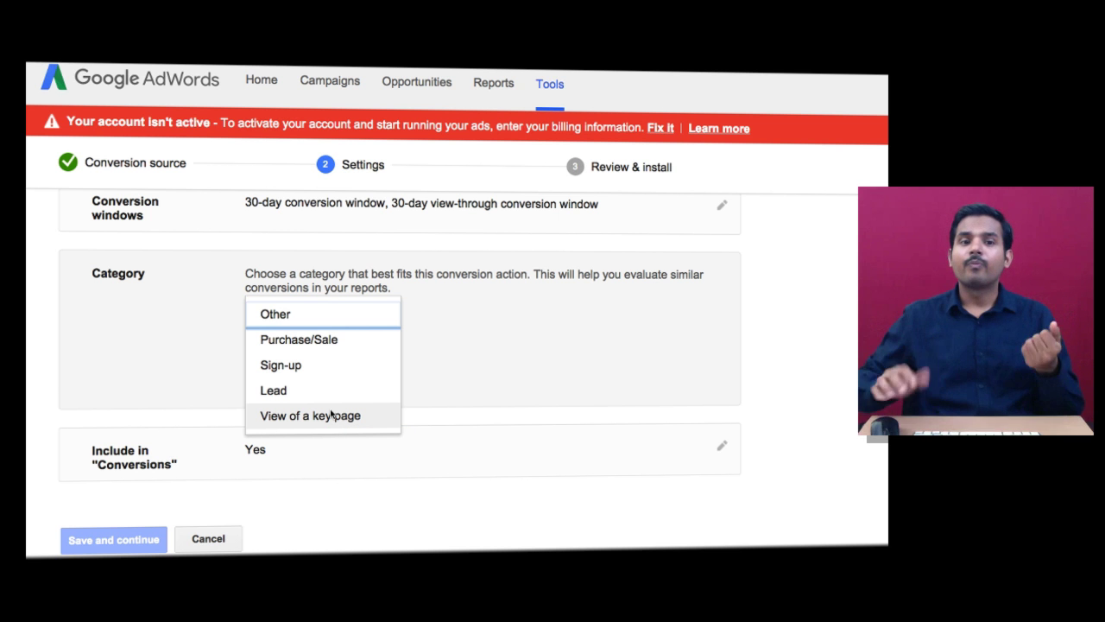
pyautogui.click(275, 313)
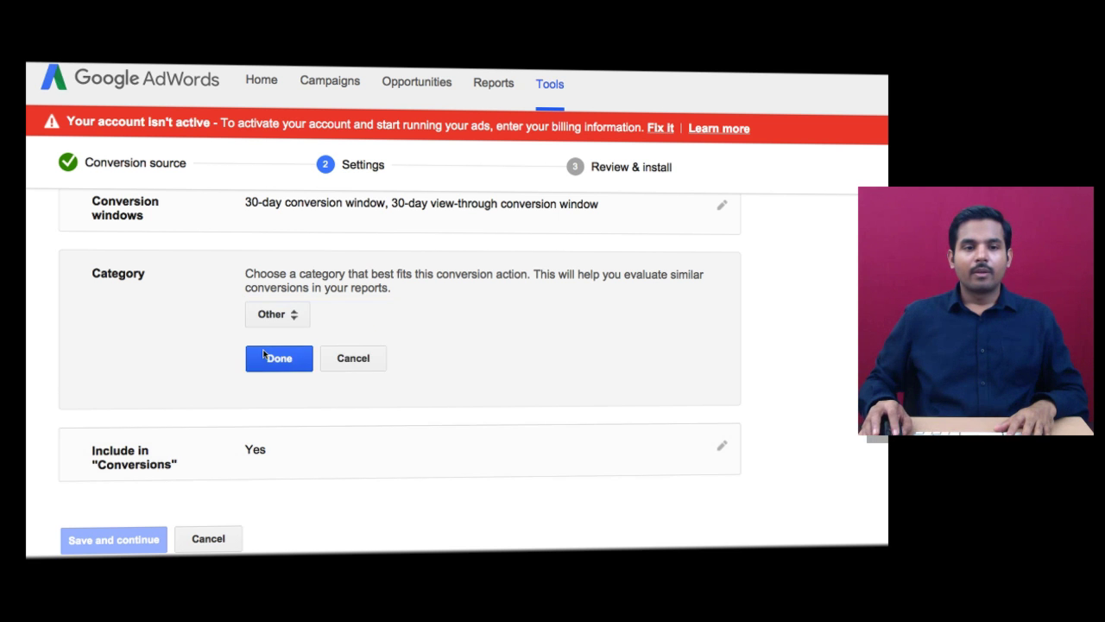
pyautogui.click(276, 314)
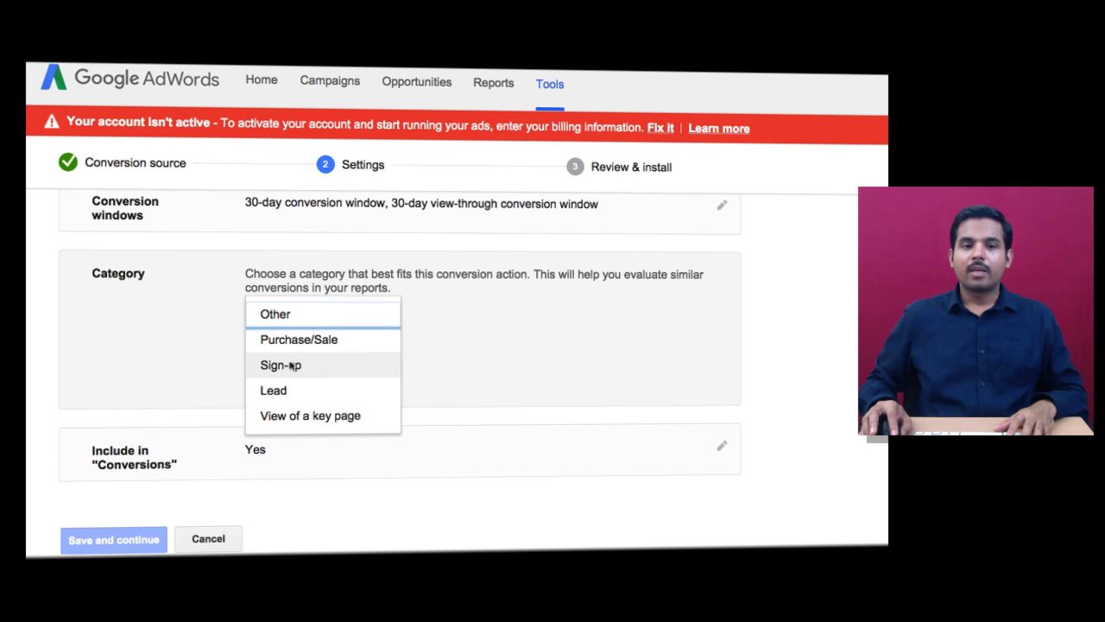
pyautogui.click(287, 364)
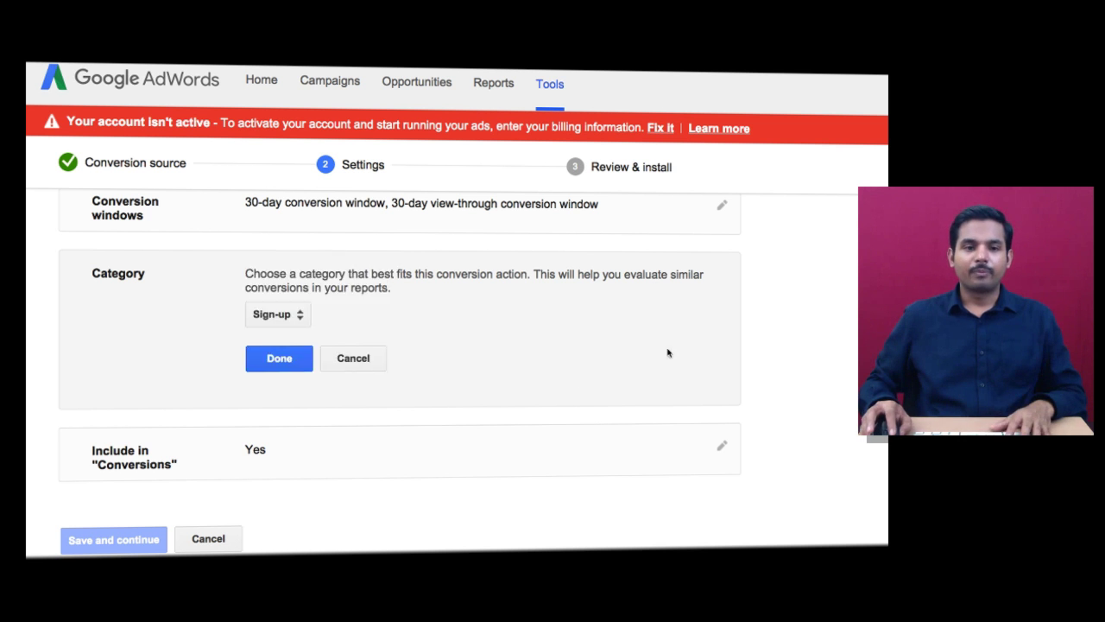
pyautogui.click(278, 358)
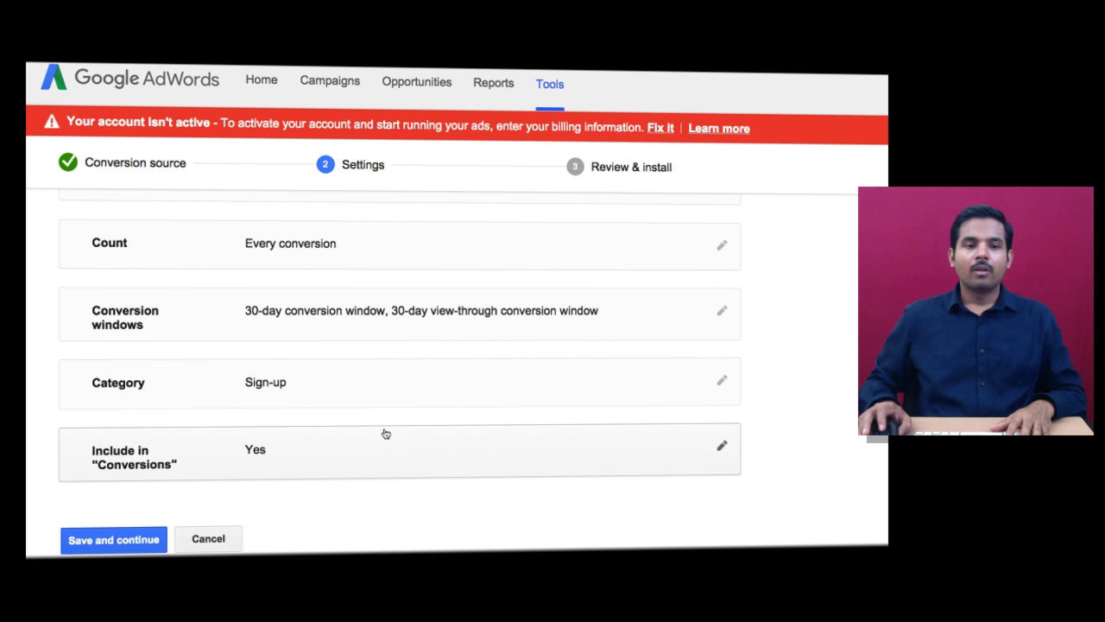
# Keep the action included in Conversions, then save and continue to review and install
pyautogui.click(722, 444)
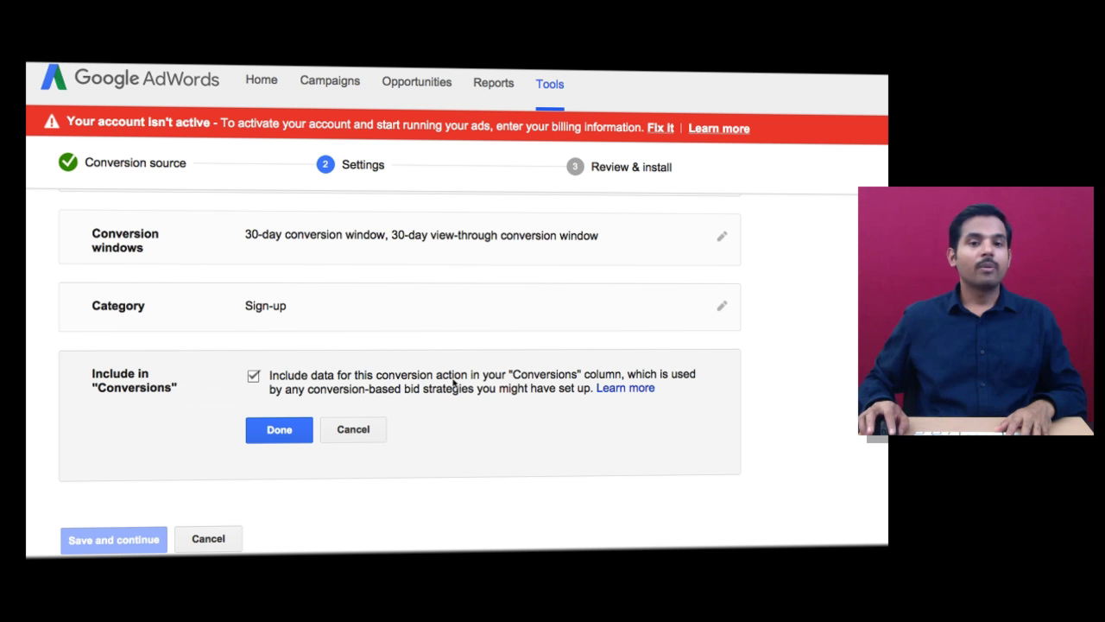
pyautogui.click(278, 430)
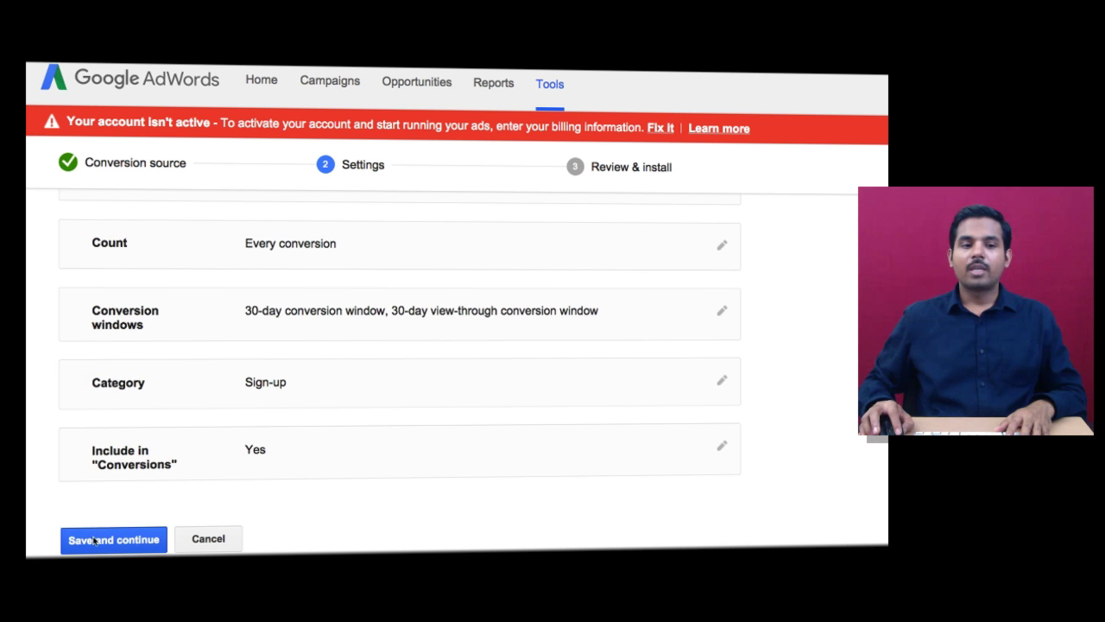
pyautogui.click(113, 540)
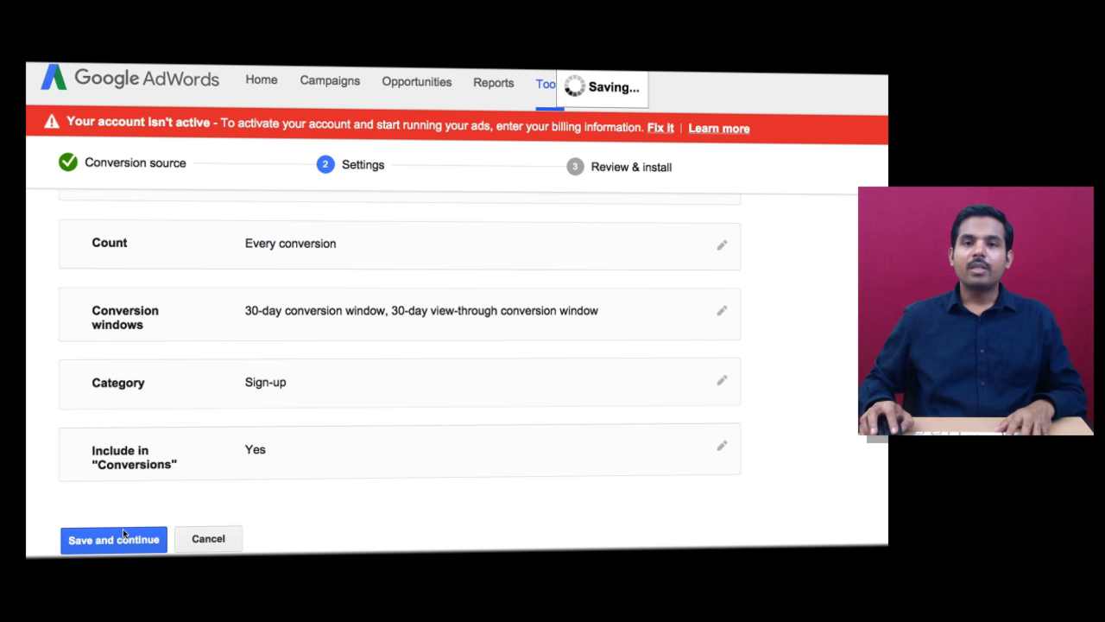
pyautogui.click(115, 540)
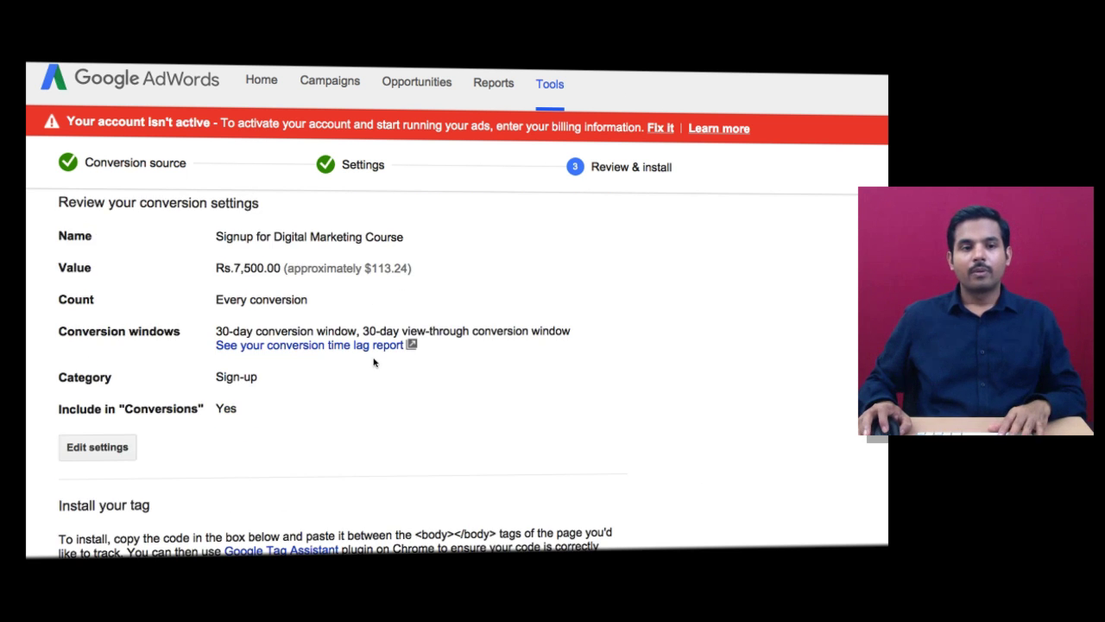
# Copy the generated tracking tag code, finish setup and dismiss the Congratulations dialog
pyautogui.scroll(-3)
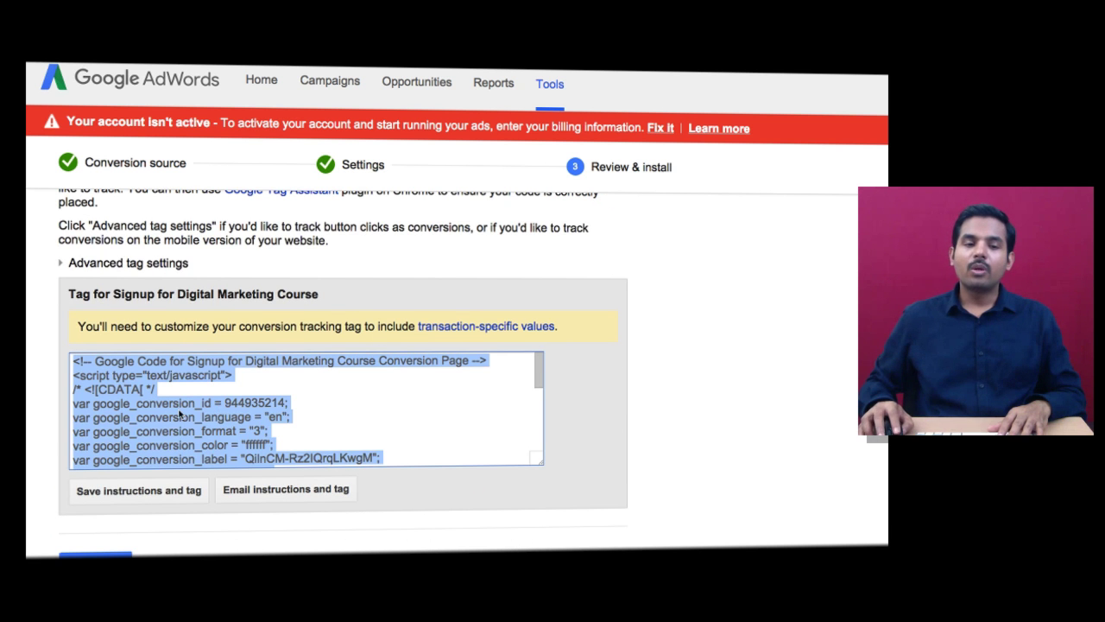
pyautogui.rightClick(196, 414)
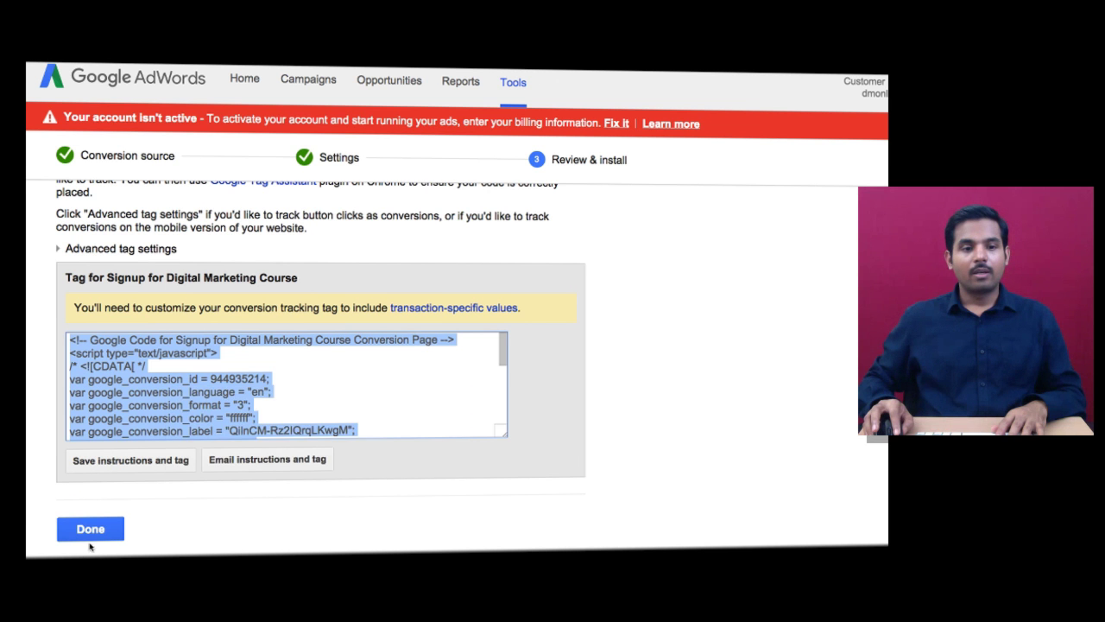
pyautogui.click(89, 528)
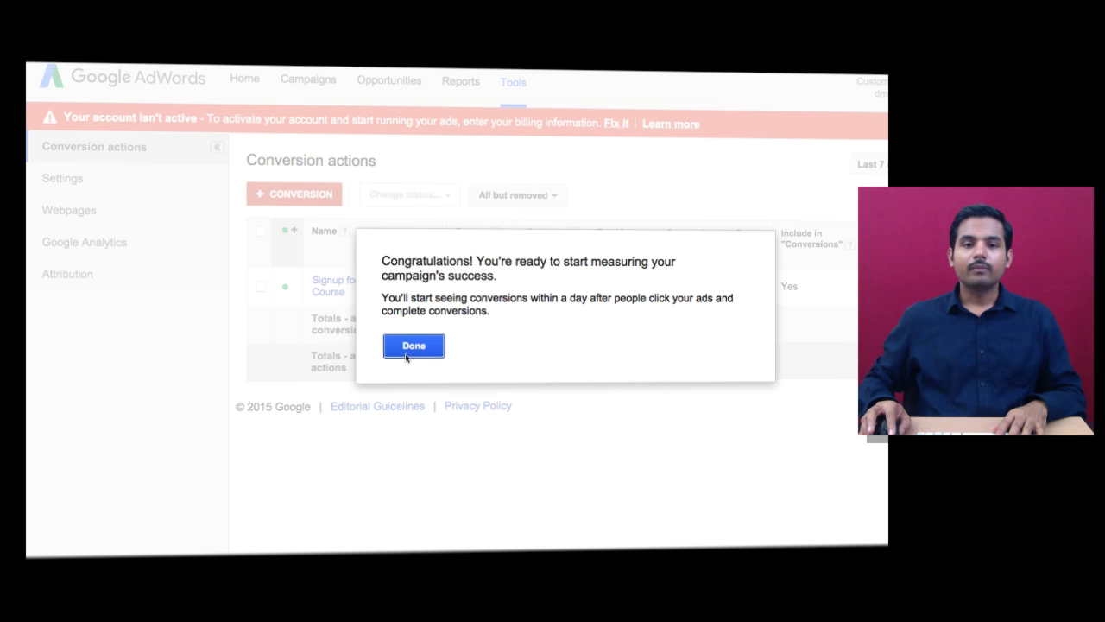
pyautogui.click(414, 346)
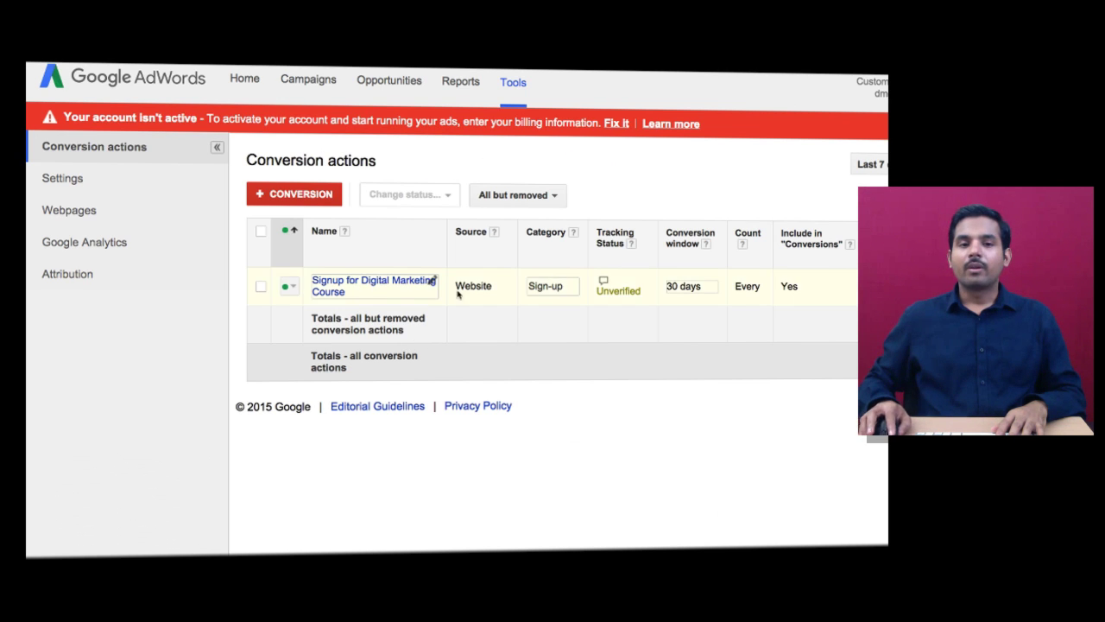